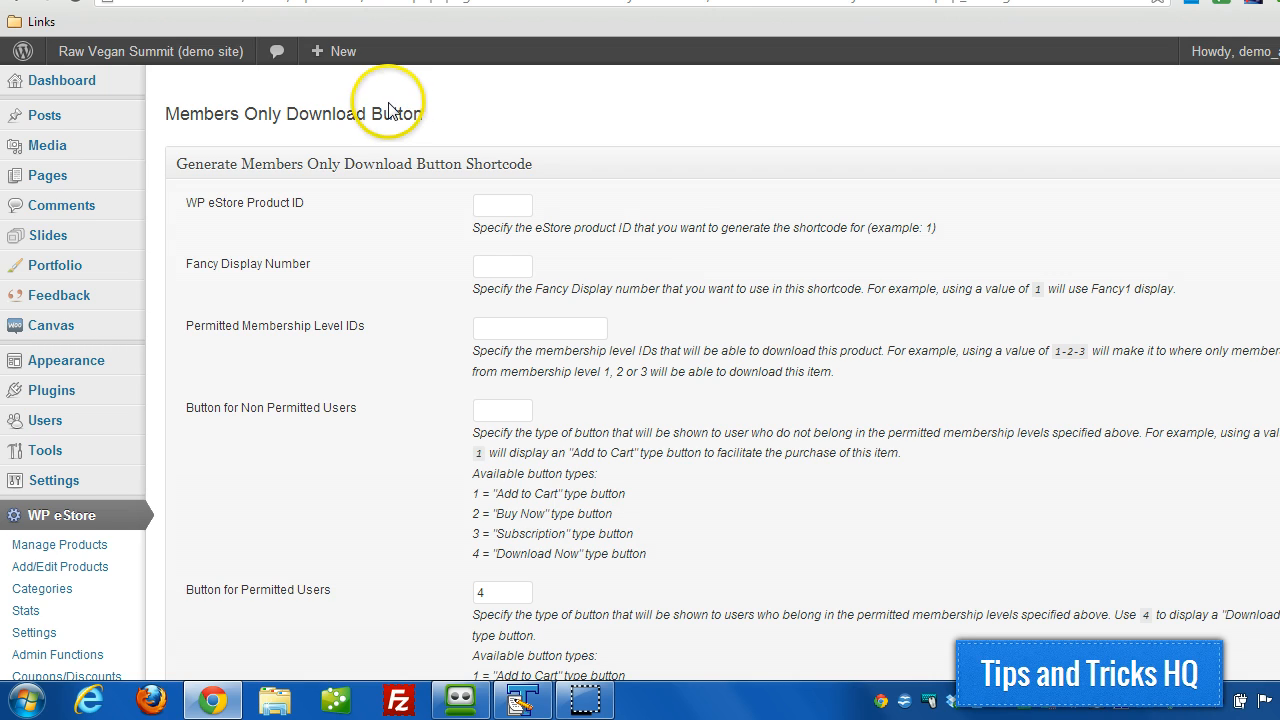
{"action": "mouse_move", "coordinate": [330, 230]}
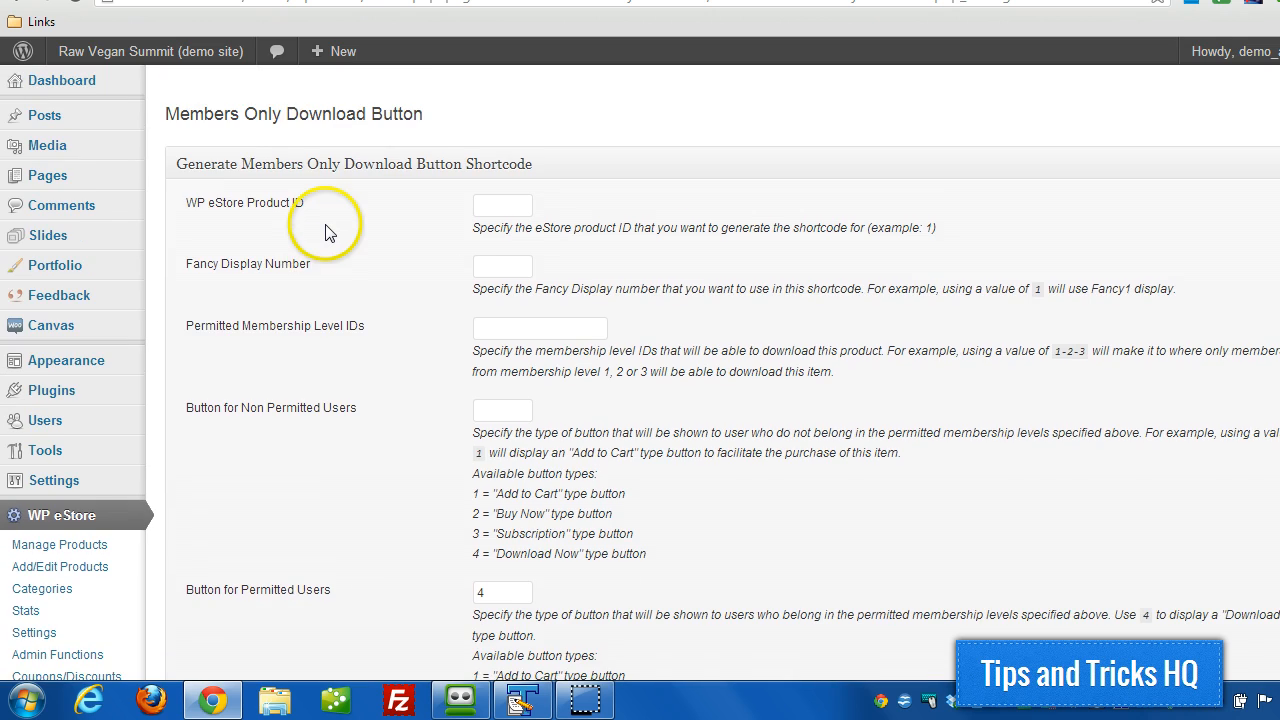
{"action": "mouse_move", "coordinate": [170, 113]}
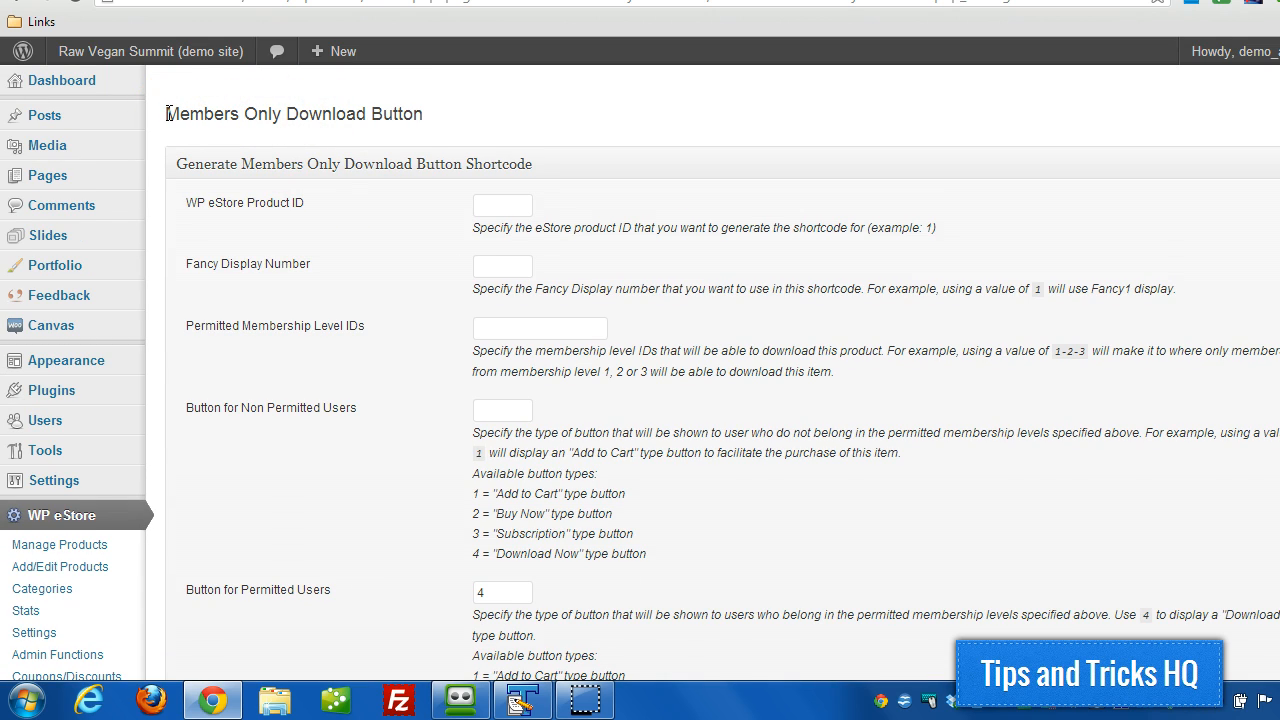
- Check the product list for IDs, then enter product ID 2 (Test MP3) in the shortcode form
{"action": "scroll", "scroll_direction": "down", "scroll_amount": 3}
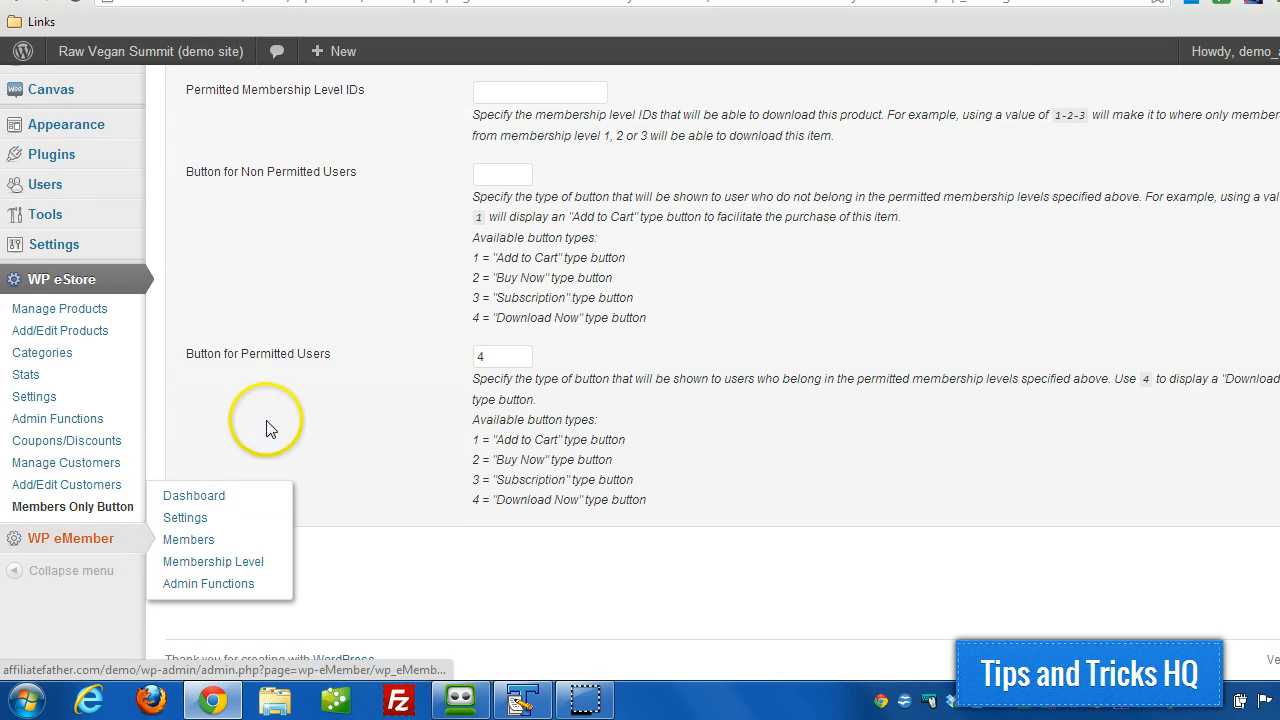
{"action": "scroll", "scroll_direction": "up", "scroll_amount": 3}
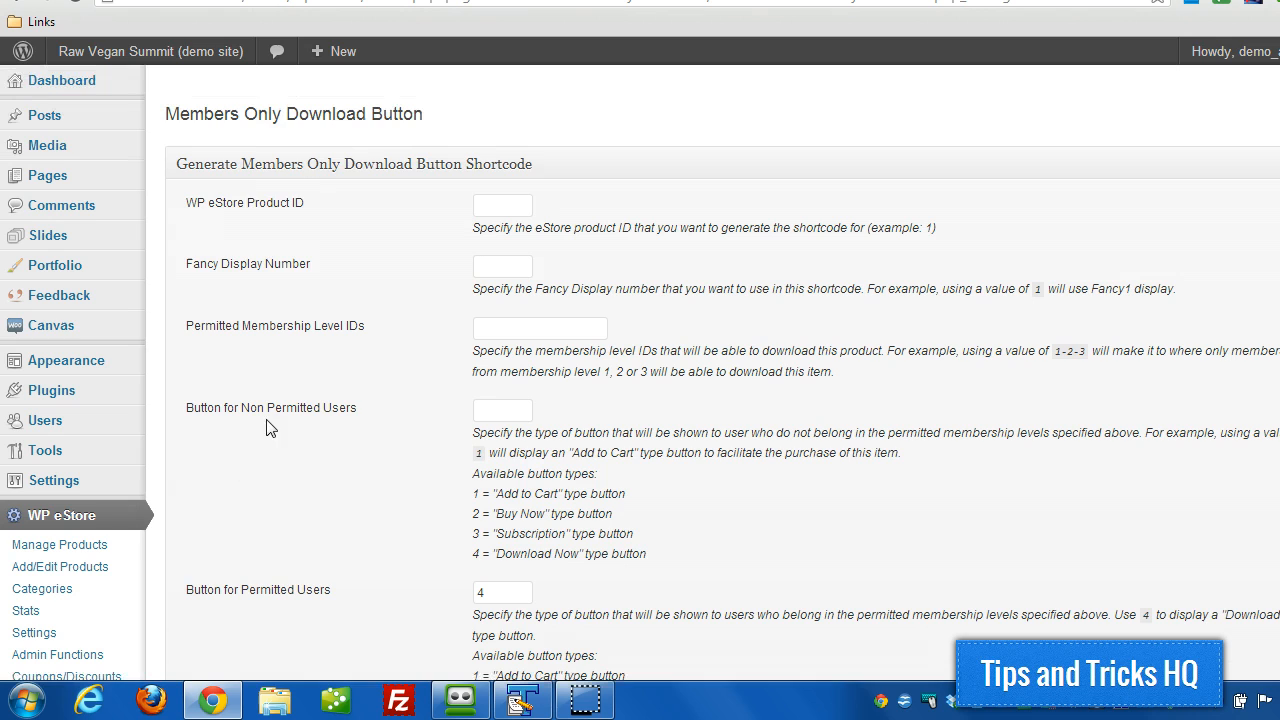
{"action": "scroll", "scroll_direction": "down", "scroll_amount": 3}
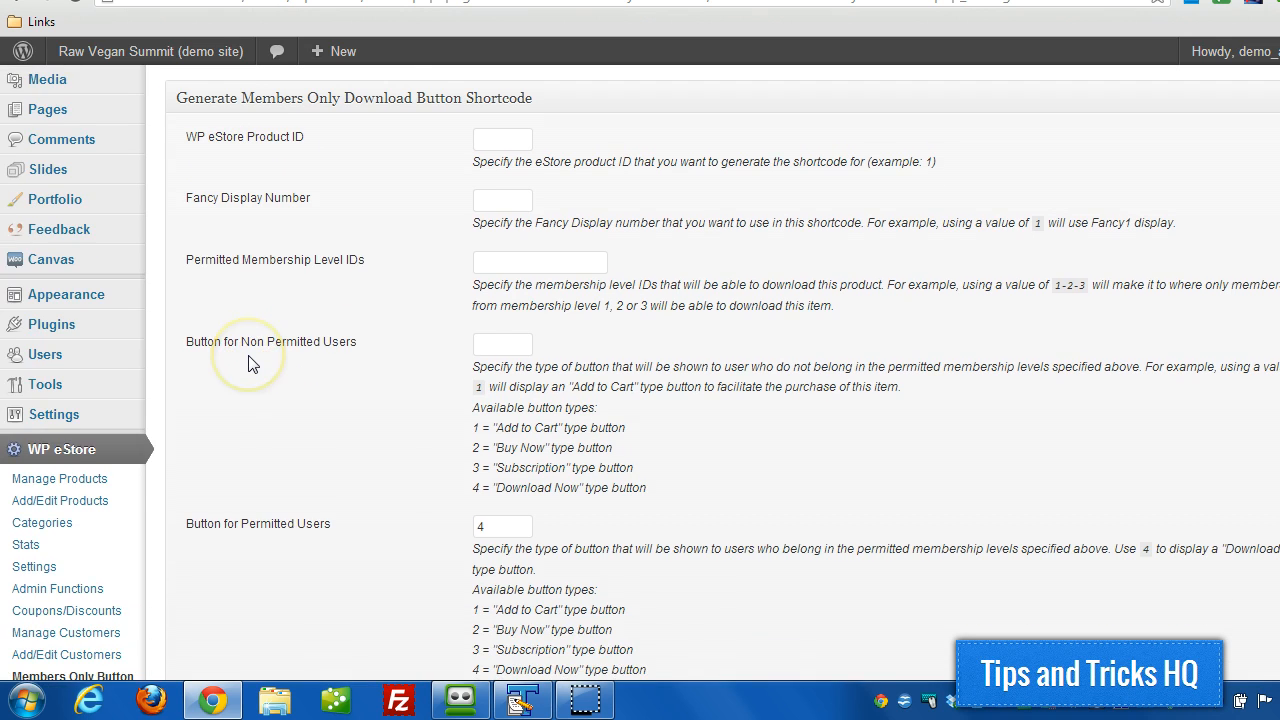
{"action": "scroll", "scroll_direction": "up", "scroll_amount": 3}
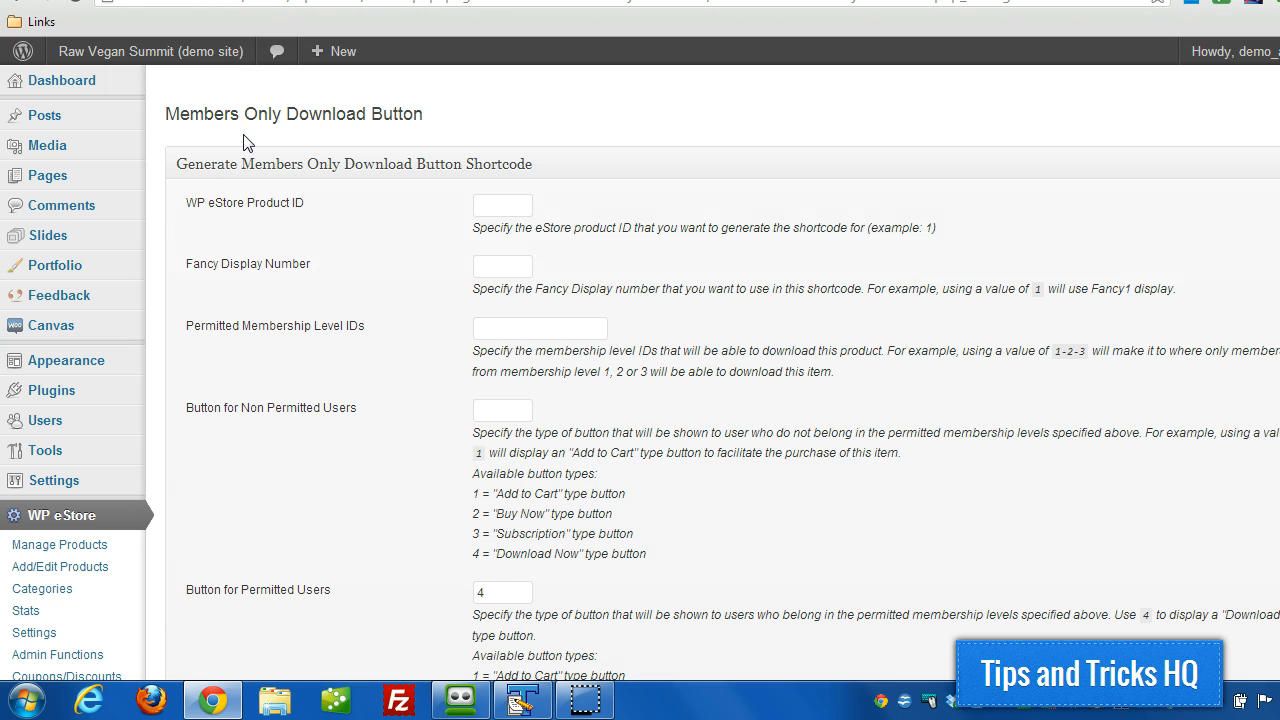
{"action": "scroll", "scroll_direction": "down", "scroll_amount": 3}
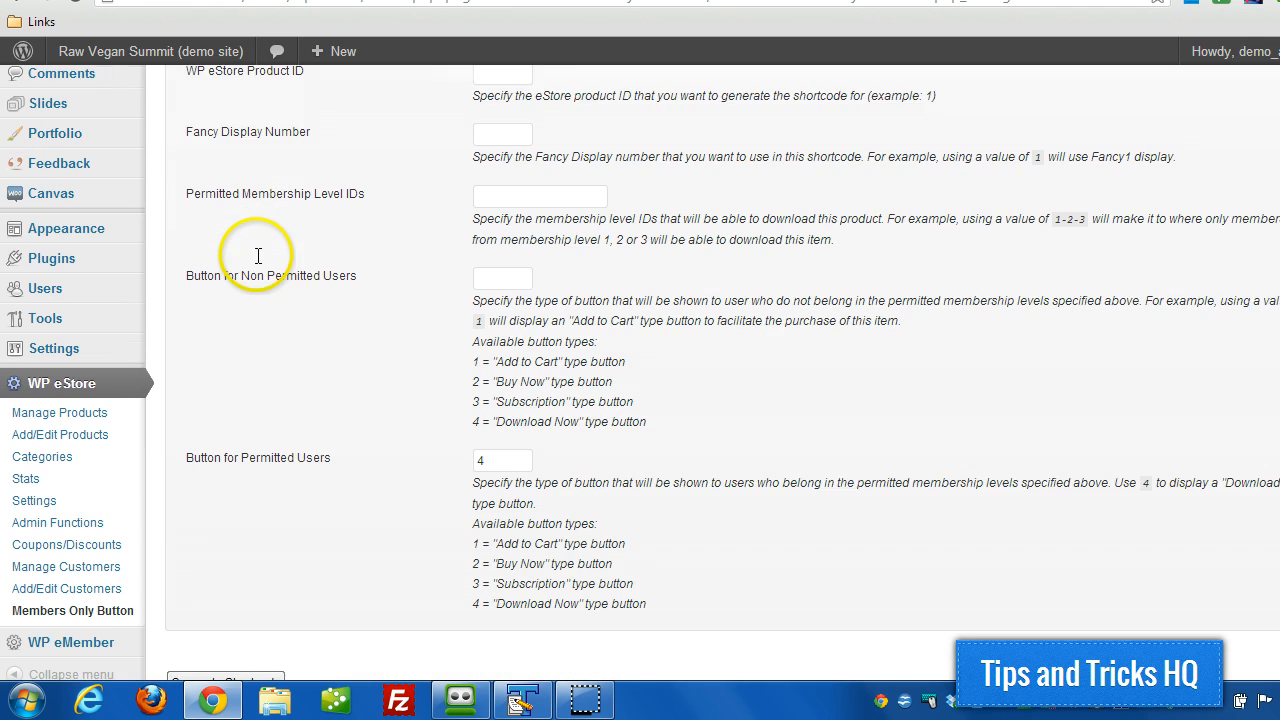
{"action": "scroll", "scroll_direction": "down", "scroll_amount": 3}
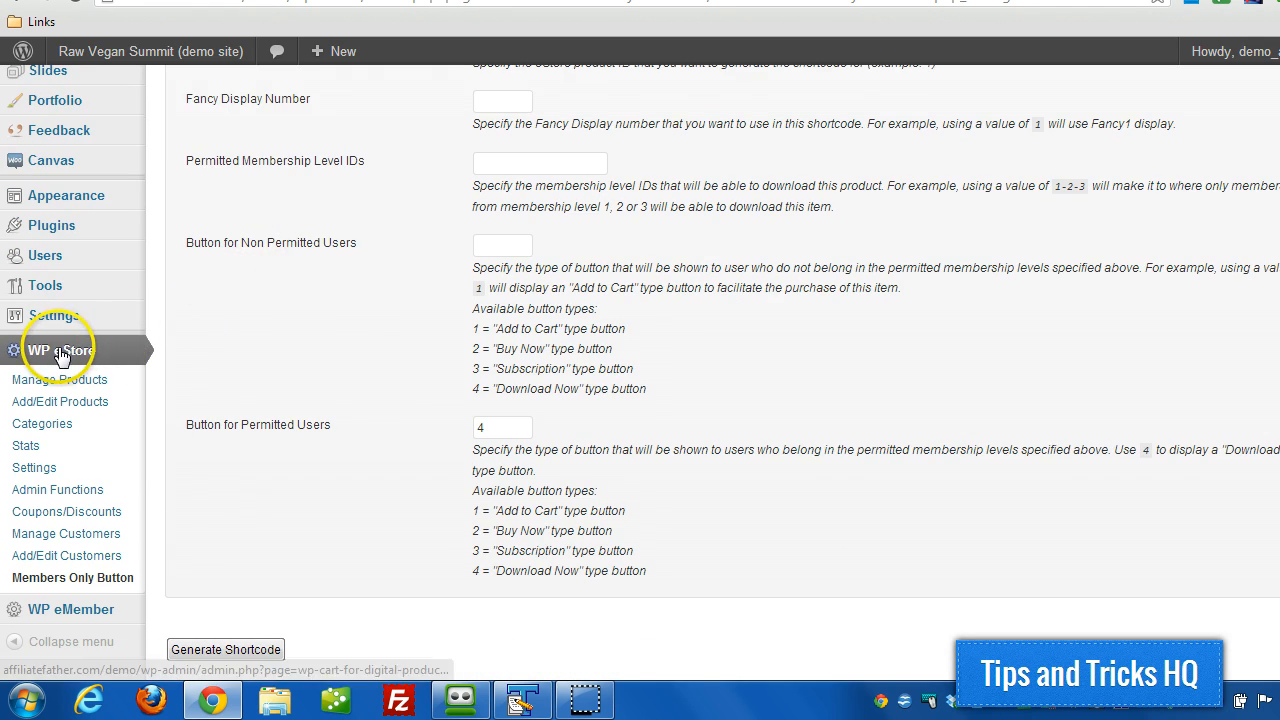
{"action": "mouse_move", "coordinate": [82, 587]}
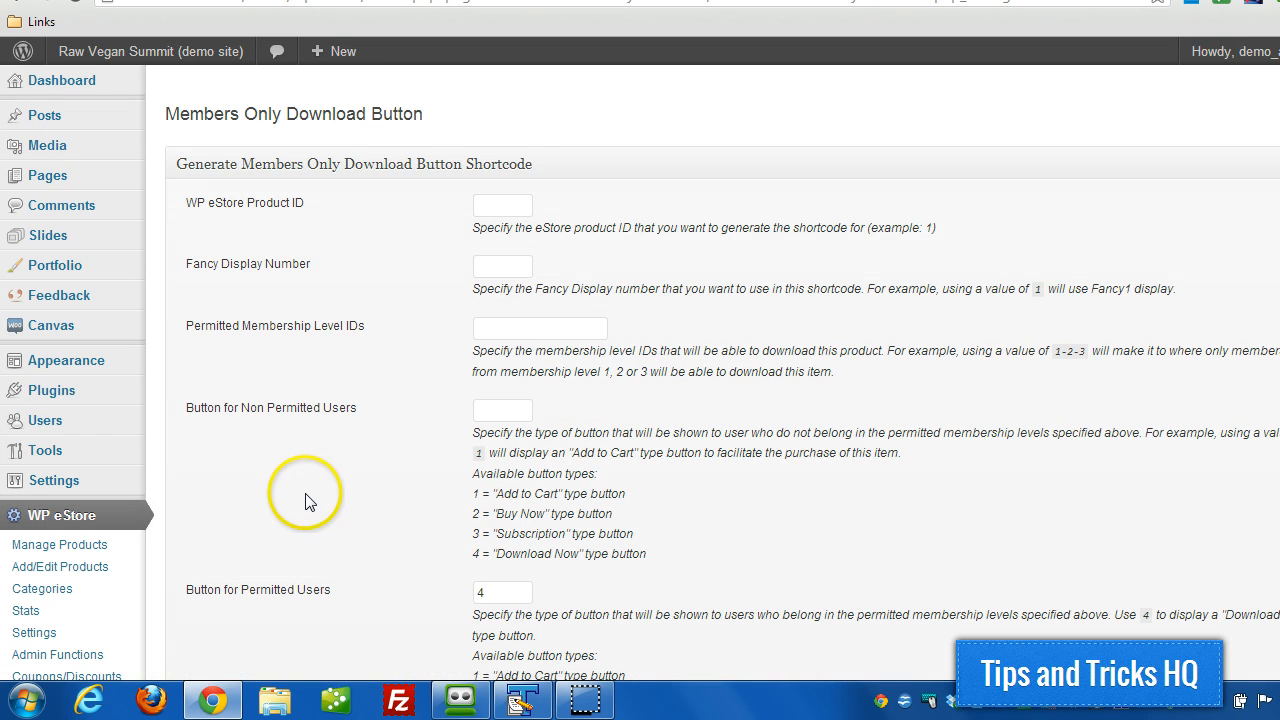
{"action": "mouse_move", "coordinate": [487, 210]}
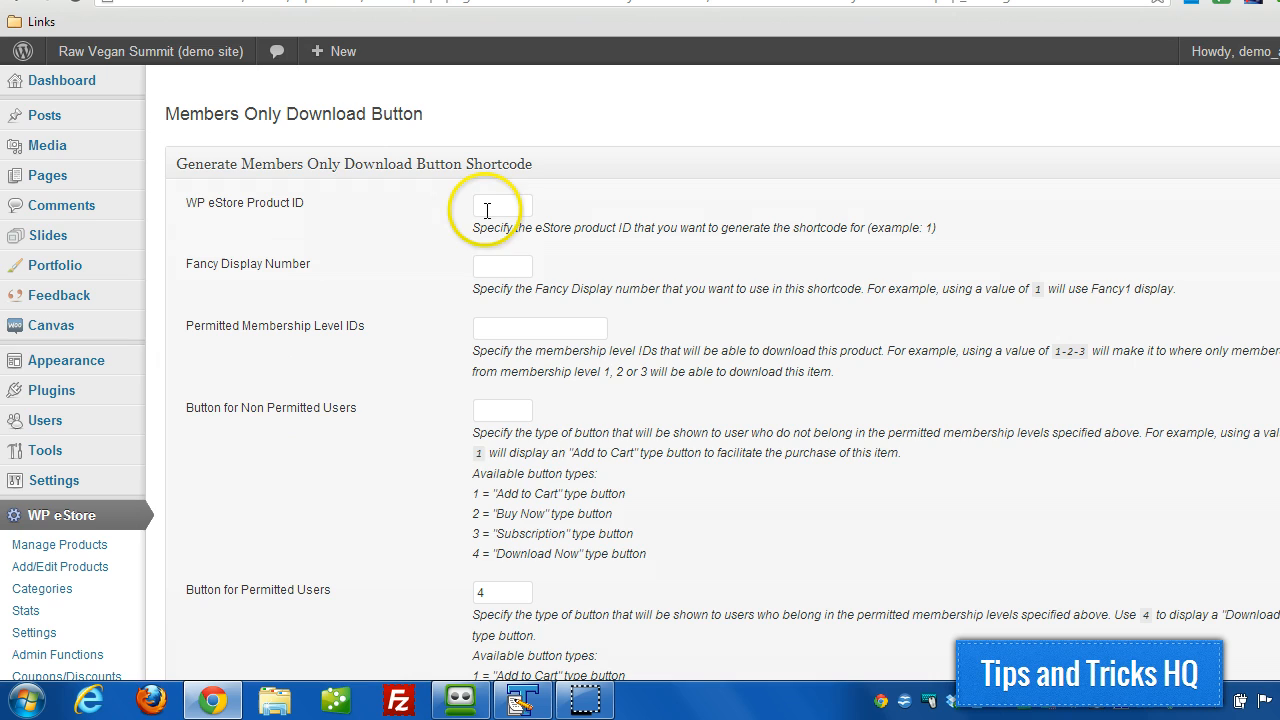
{"action": "mouse_move", "coordinate": [380, 368]}
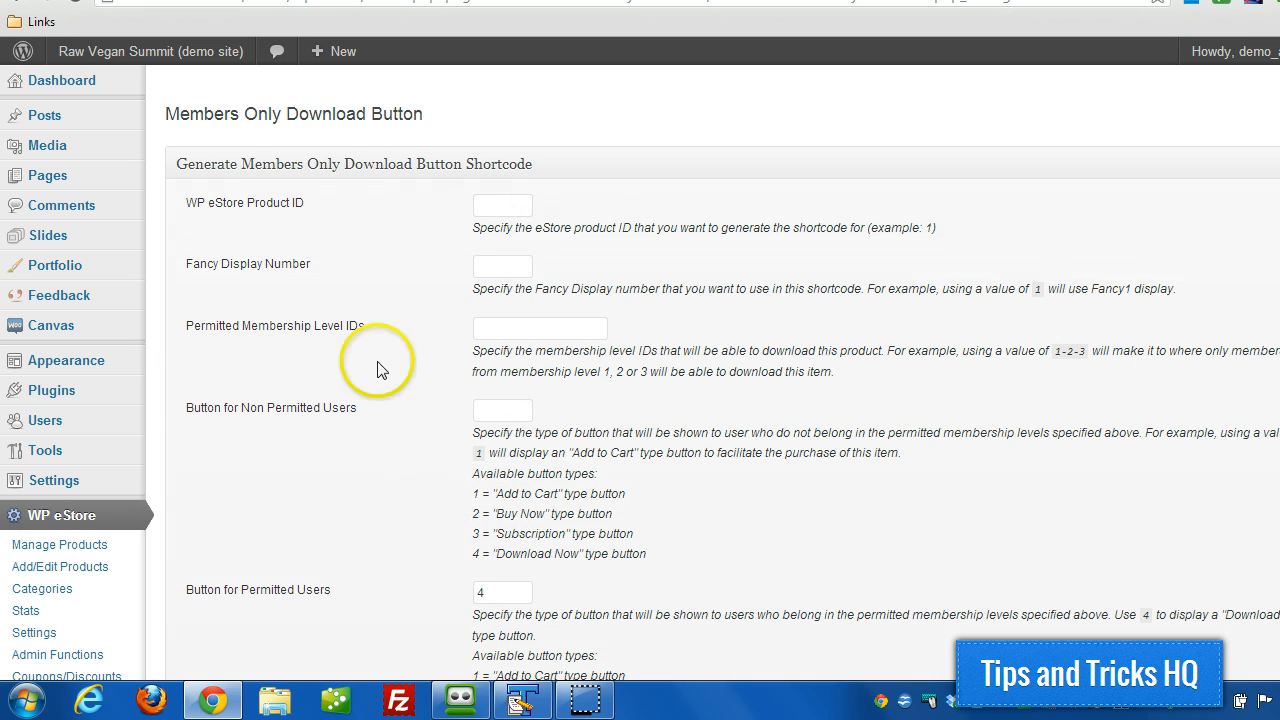
{"action": "mouse_move", "coordinate": [280, 205]}
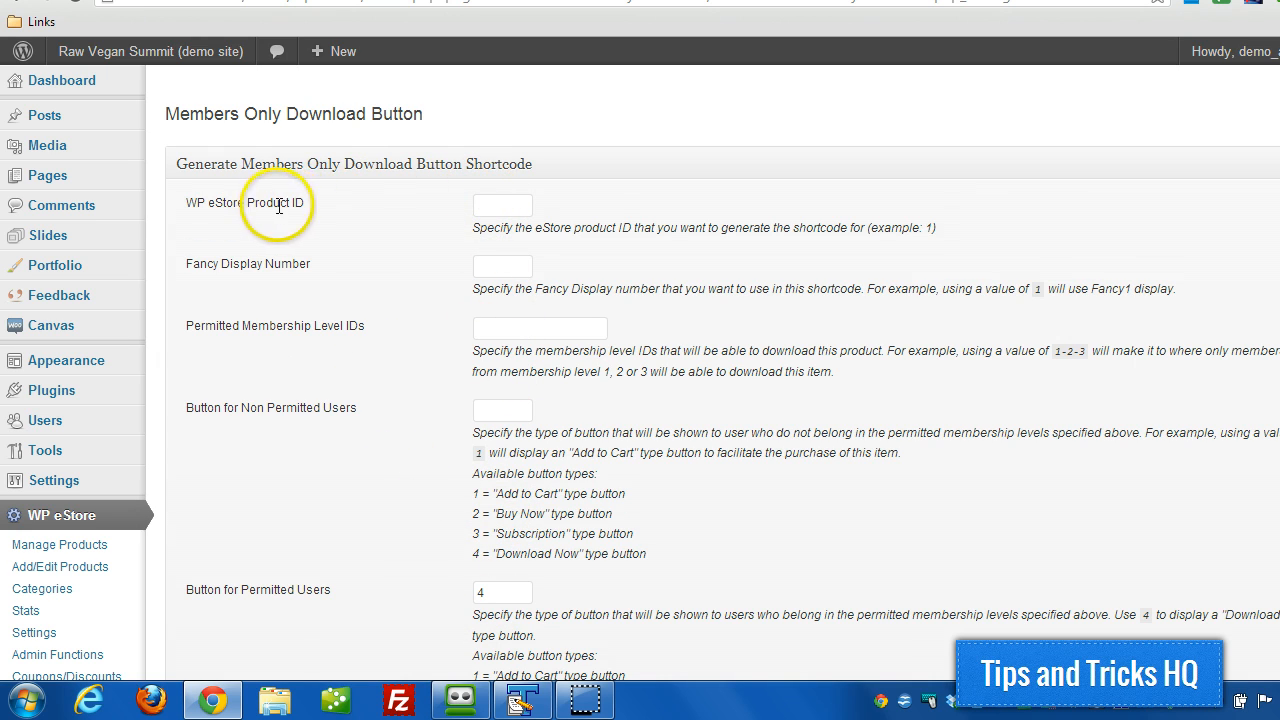
{"action": "mouse_move", "coordinate": [428, 188]}
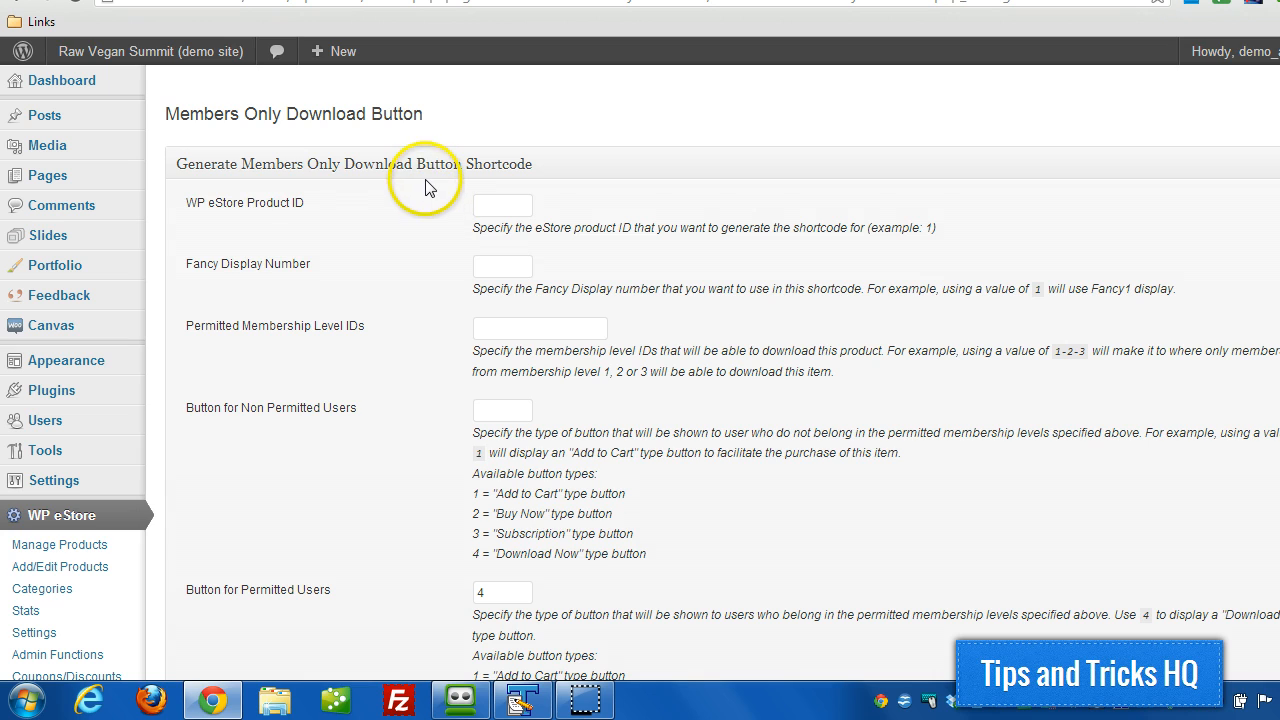
{"action": "left_click", "coordinate": [59, 544]}
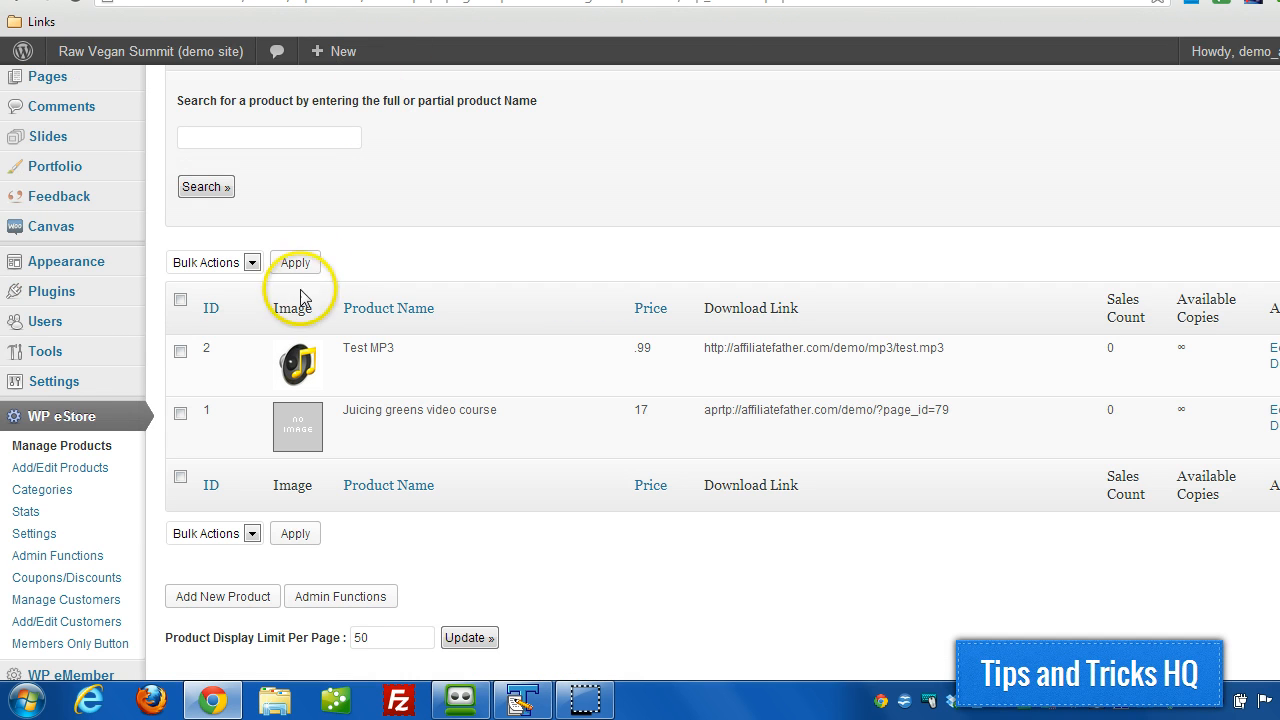
{"action": "mouse_move", "coordinate": [212, 347]}
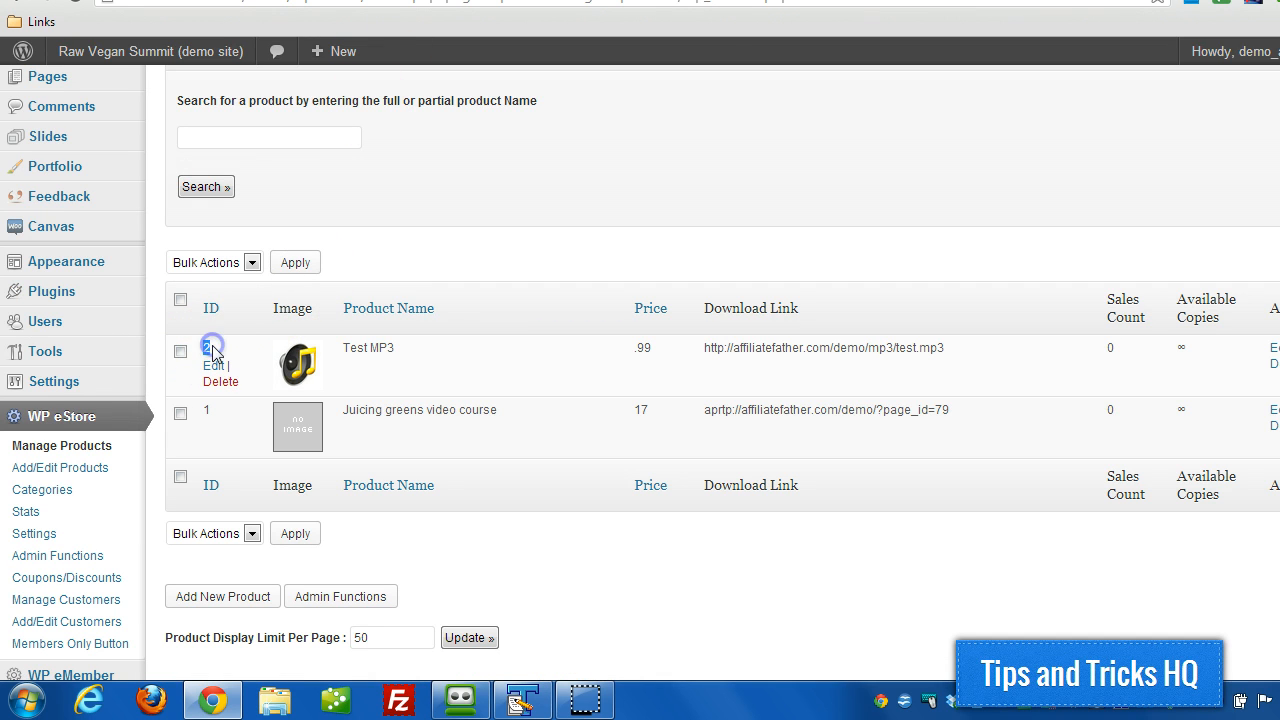
{"action": "left_click", "coordinate": [70, 643]}
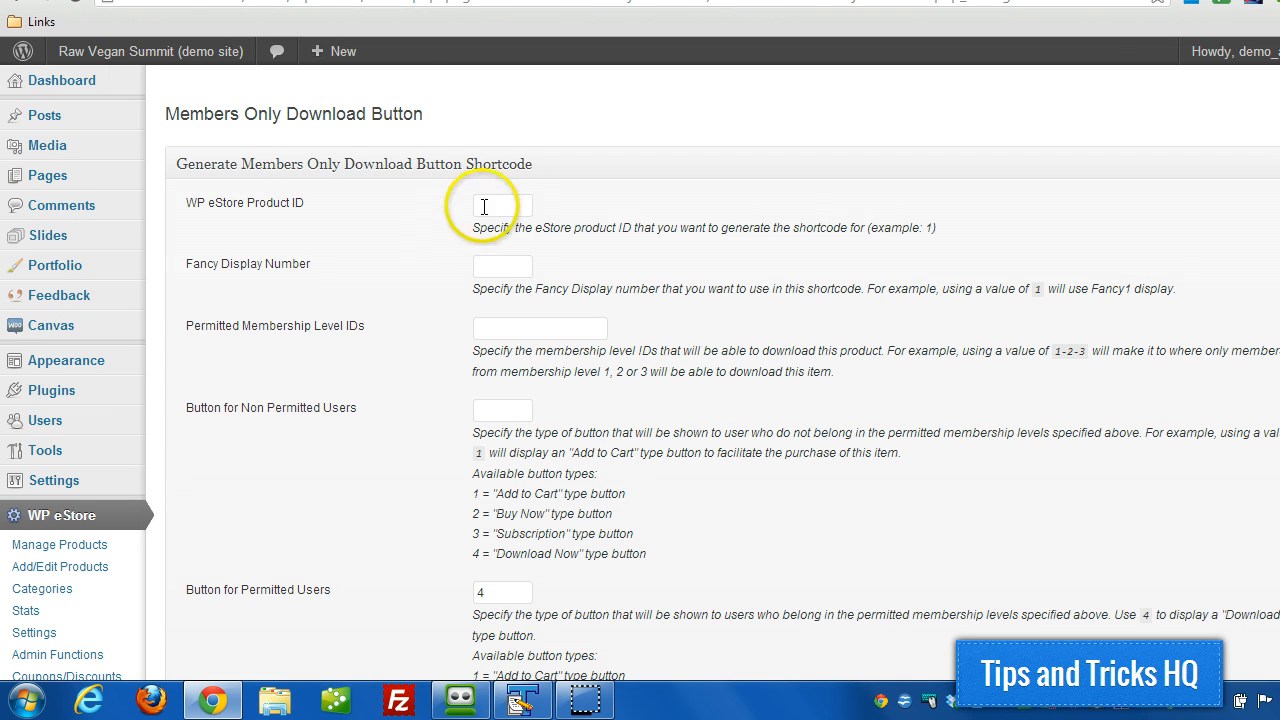
{"action": "type", "text": "2"}
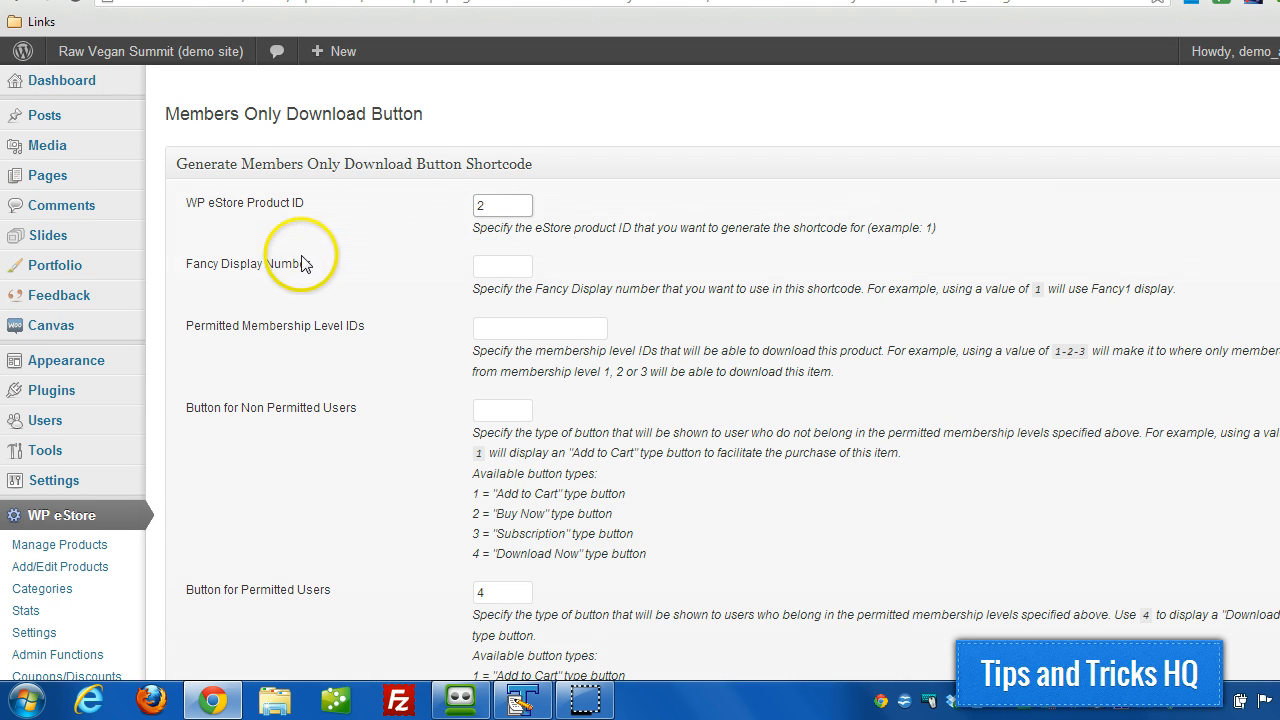
{"action": "mouse_move", "coordinate": [930, 330]}
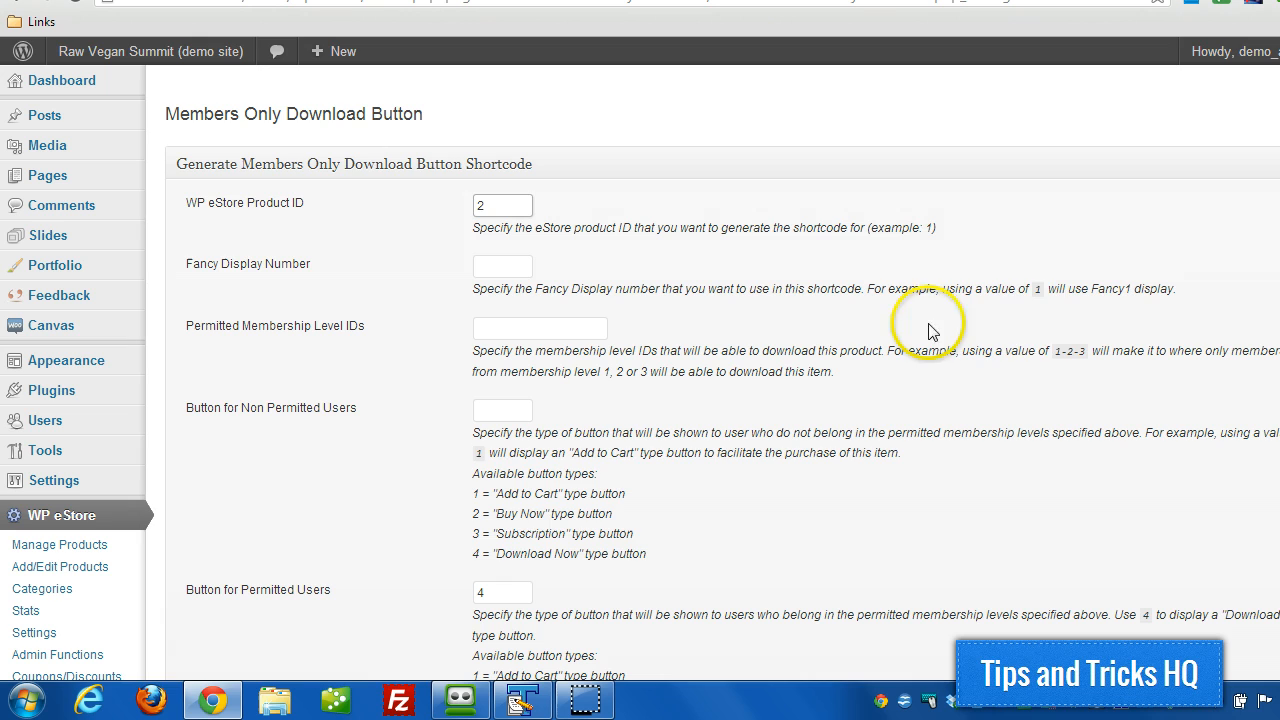
{"action": "mouse_move", "coordinate": [1088, 295]}
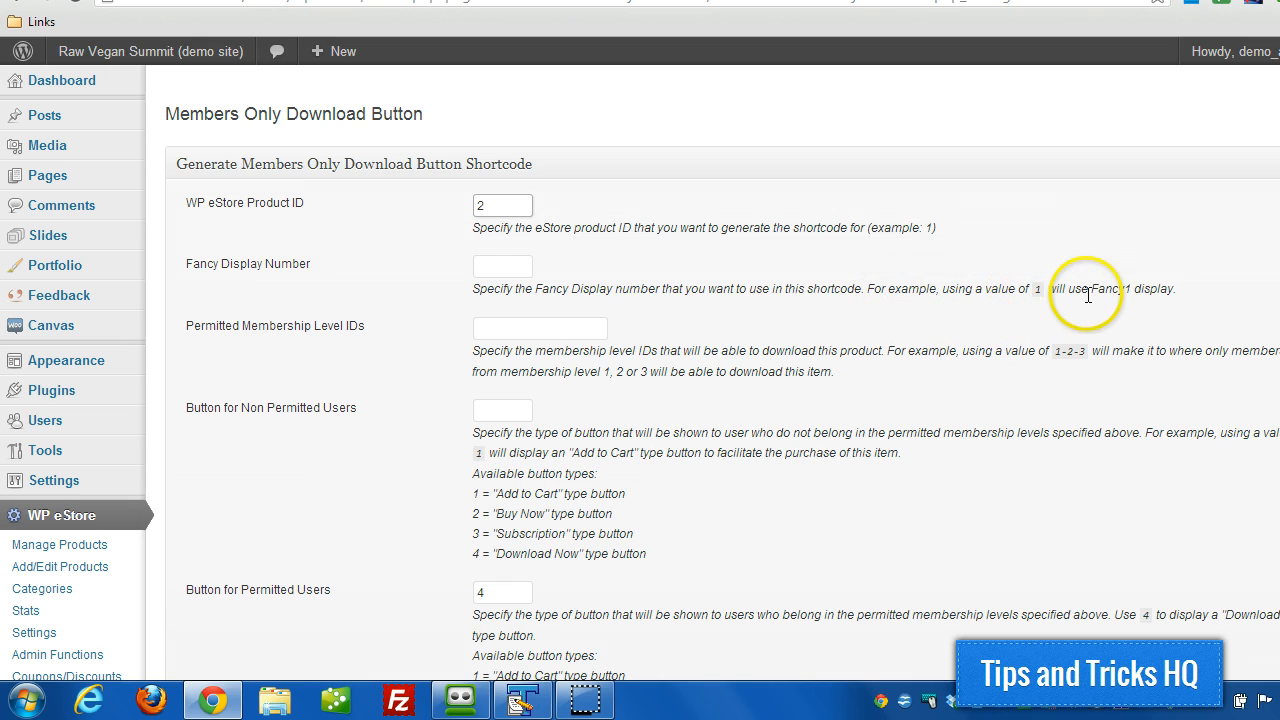
{"action": "mouse_move", "coordinate": [443, 315]}
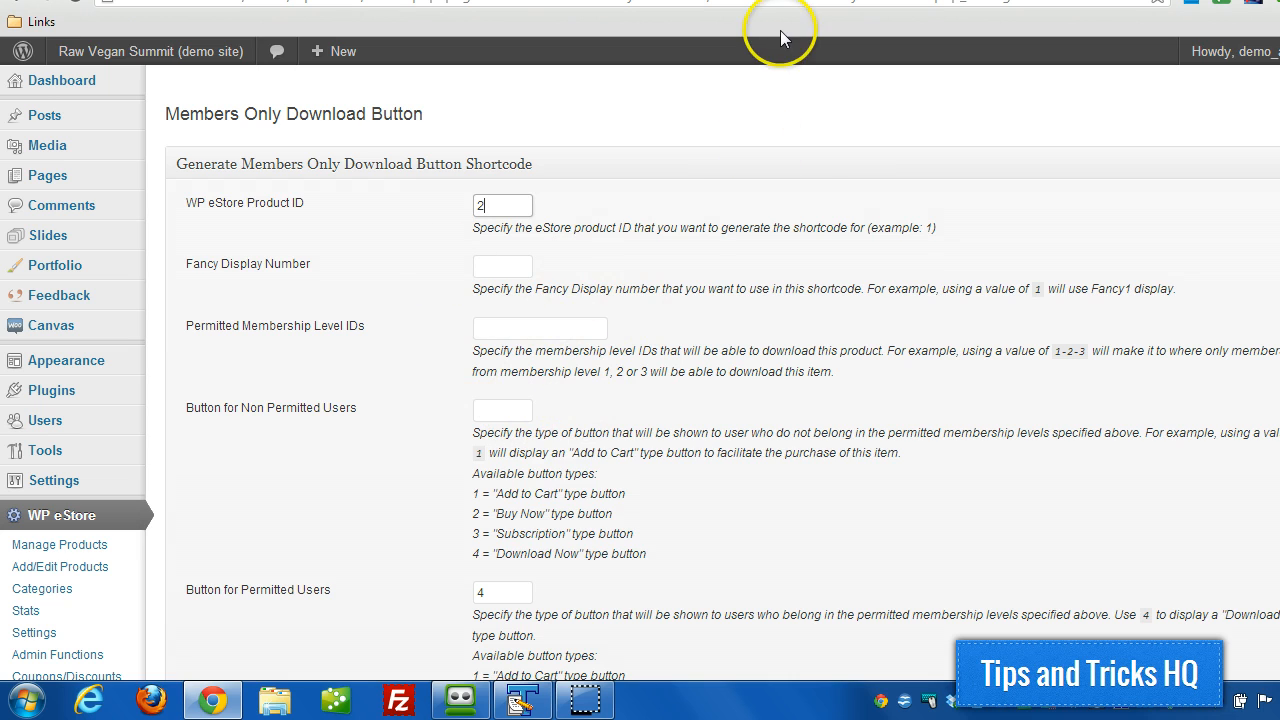
{"action": "mouse_move", "coordinate": [783, 38]}
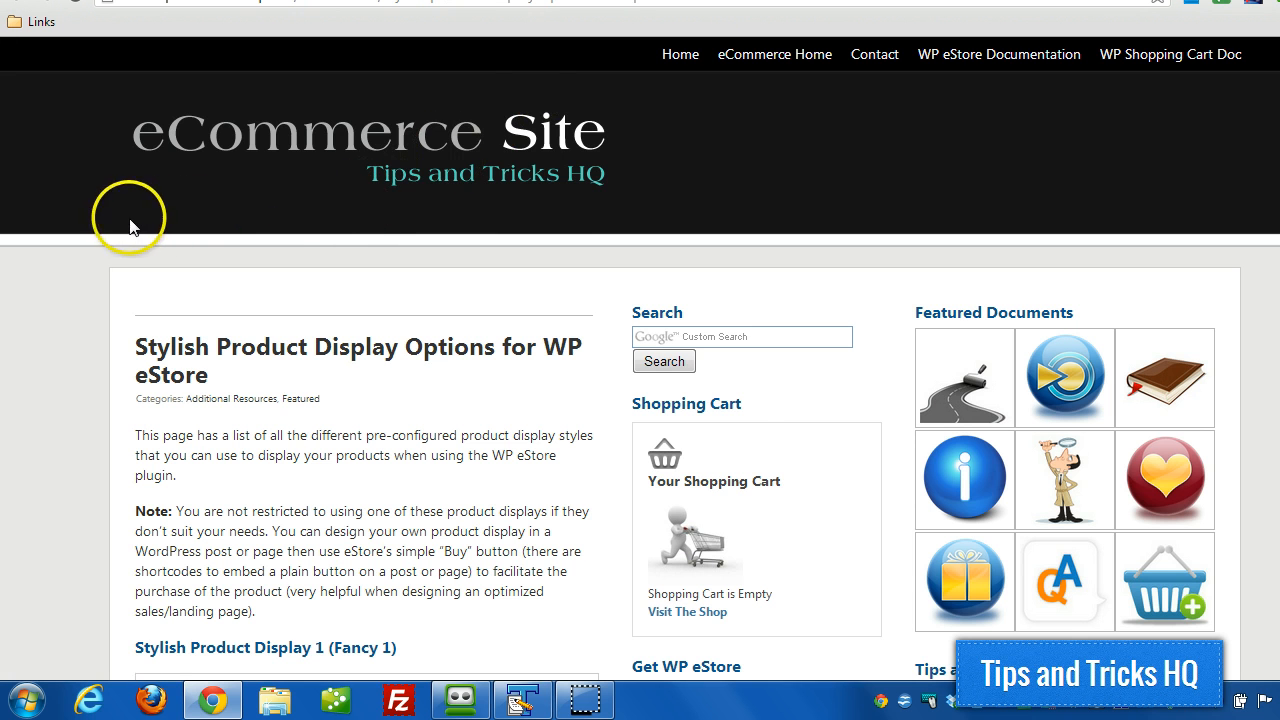
- Scroll through the Fancy 1 to Fancy 6 product display styles on Tips and Tricks HQ
{"action": "scroll", "scroll_direction": "down", "scroll_amount": 3}
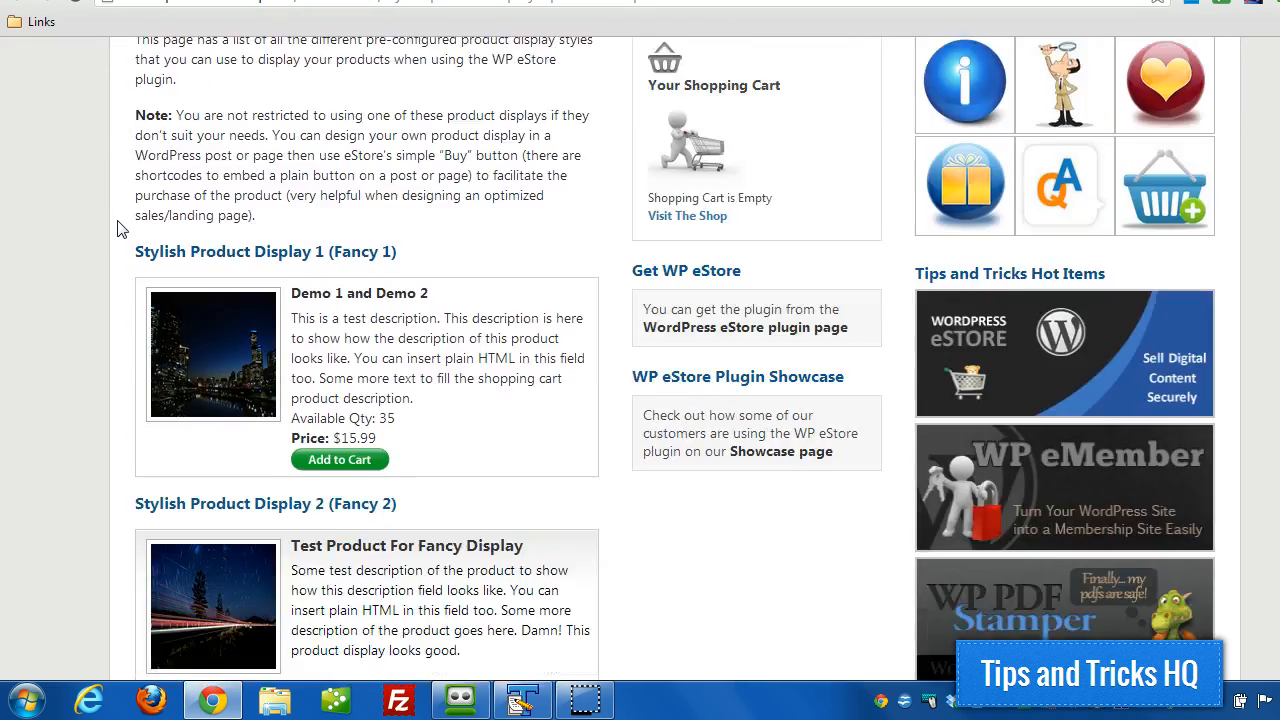
{"action": "scroll", "scroll_direction": "down", "scroll_amount": 3}
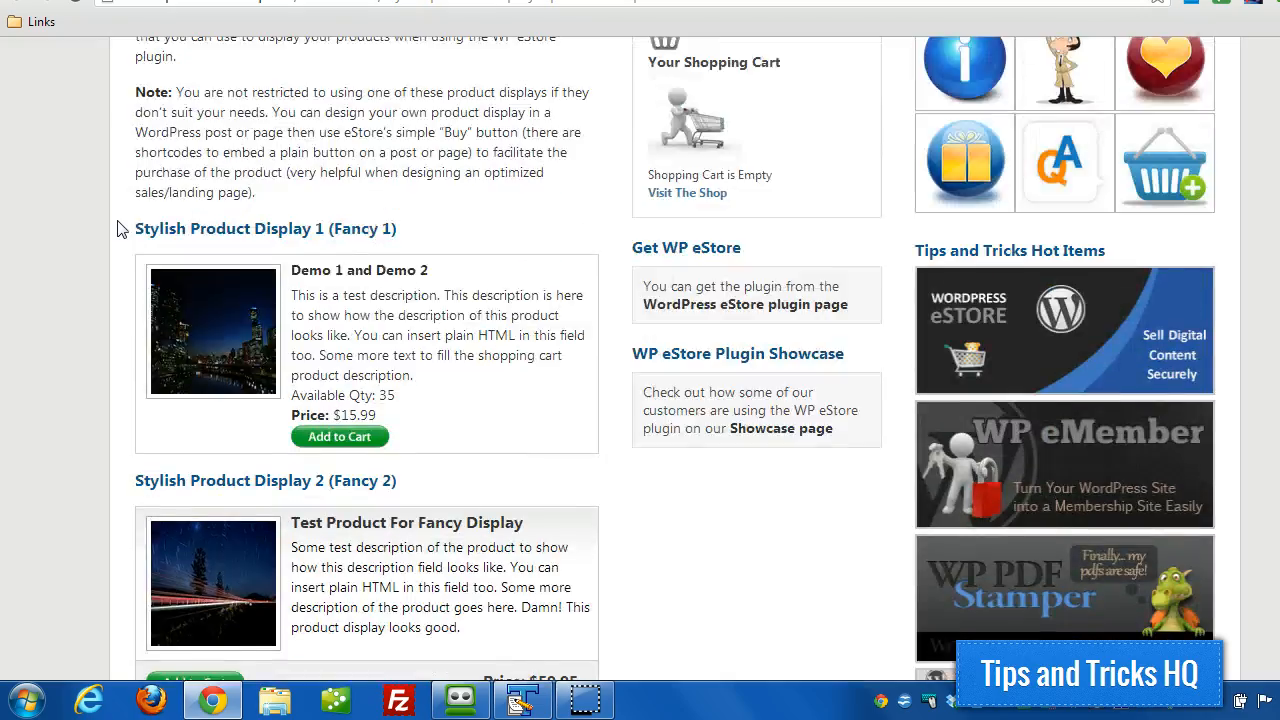
{"action": "scroll", "scroll_direction": "up", "scroll_amount": 3}
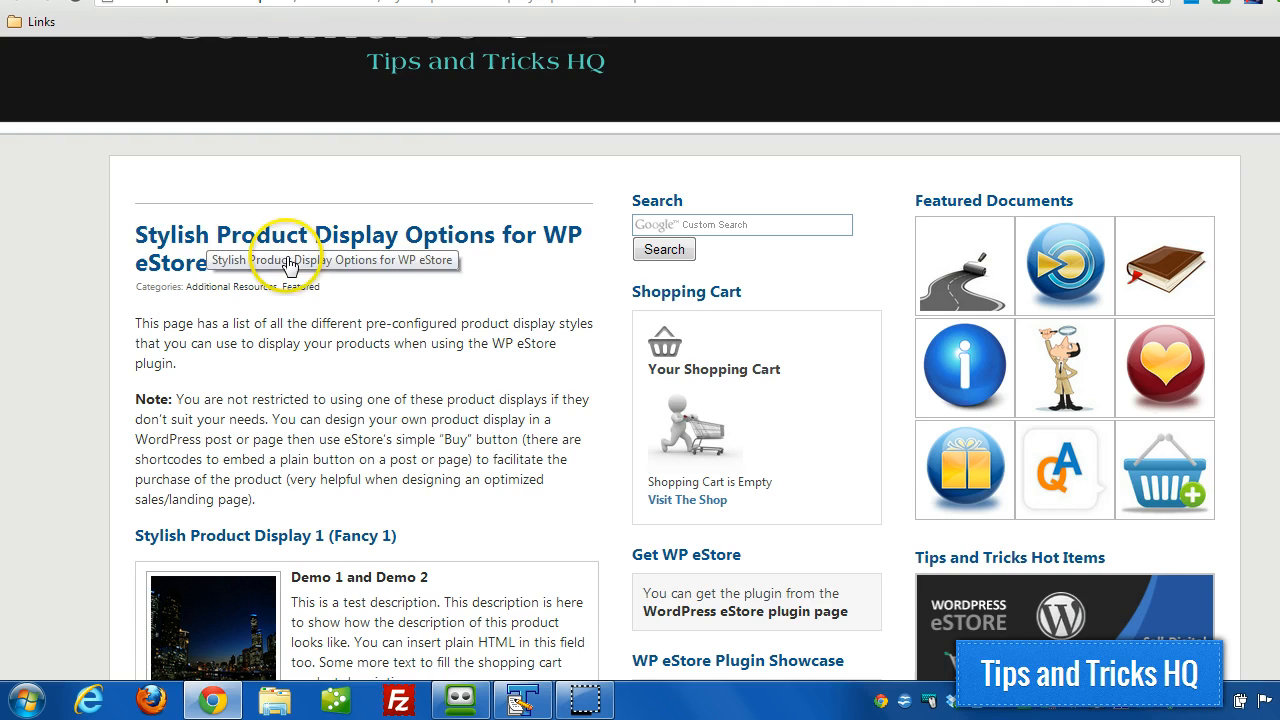
{"action": "scroll", "scroll_direction": "down", "scroll_amount": 3}
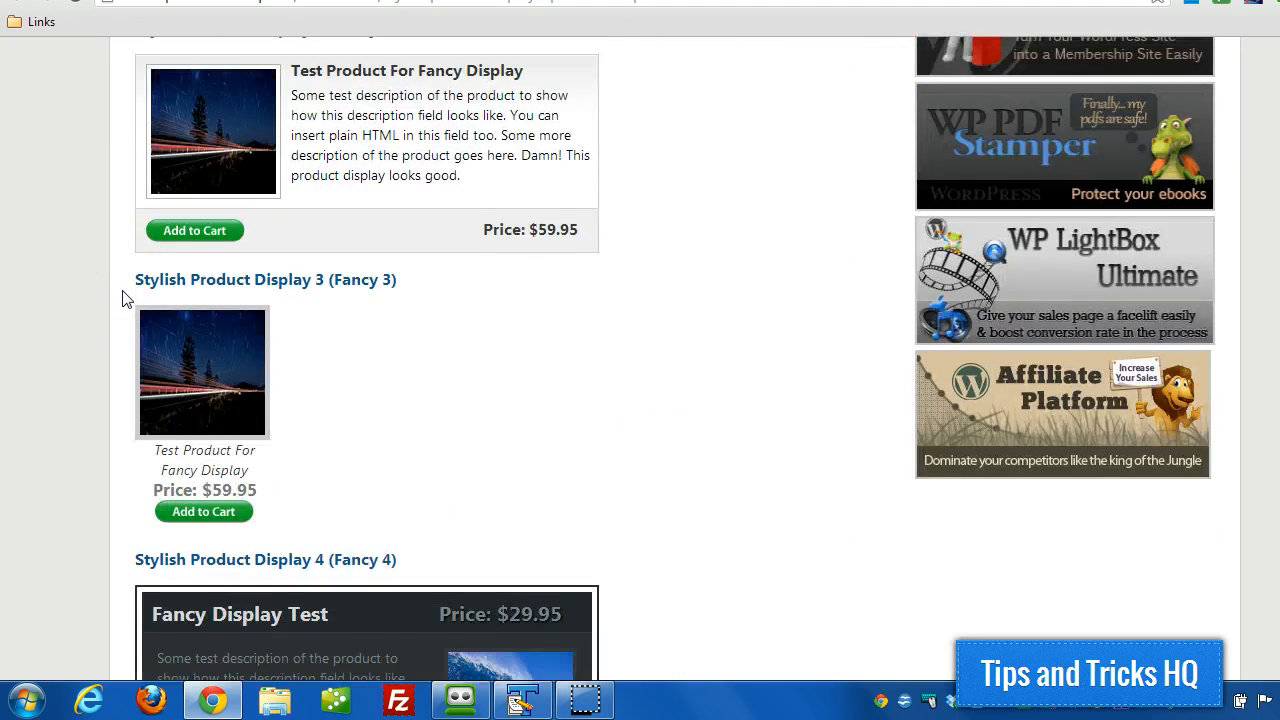
{"action": "scroll", "scroll_direction": "down", "scroll_amount": 3}
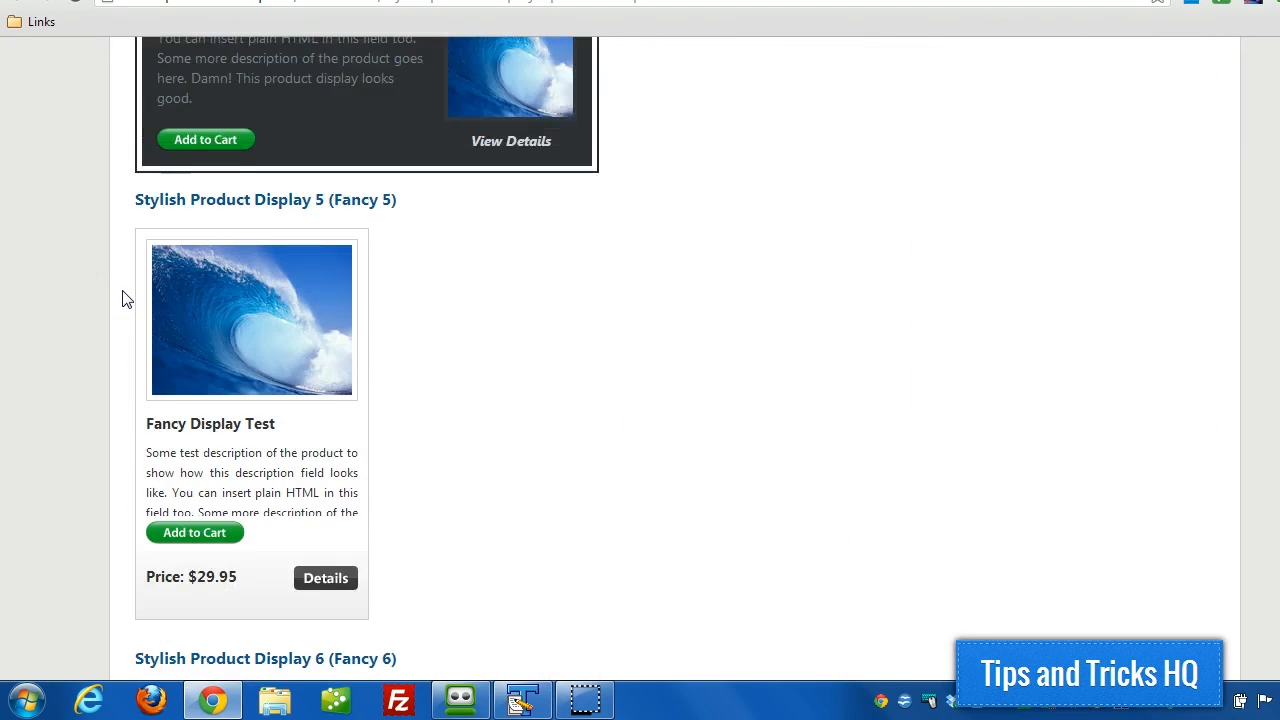
{"action": "scroll", "scroll_direction": "down", "scroll_amount": 3}
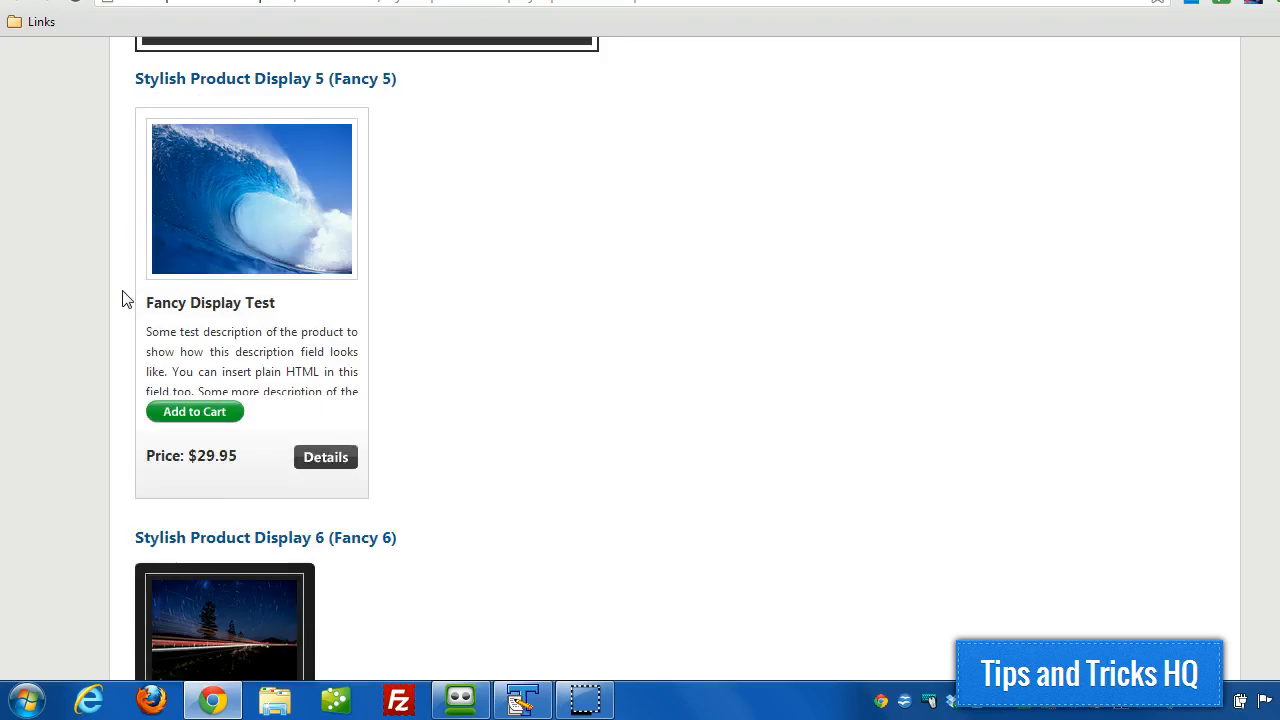
{"action": "scroll", "scroll_direction": "up", "scroll_amount": 3}
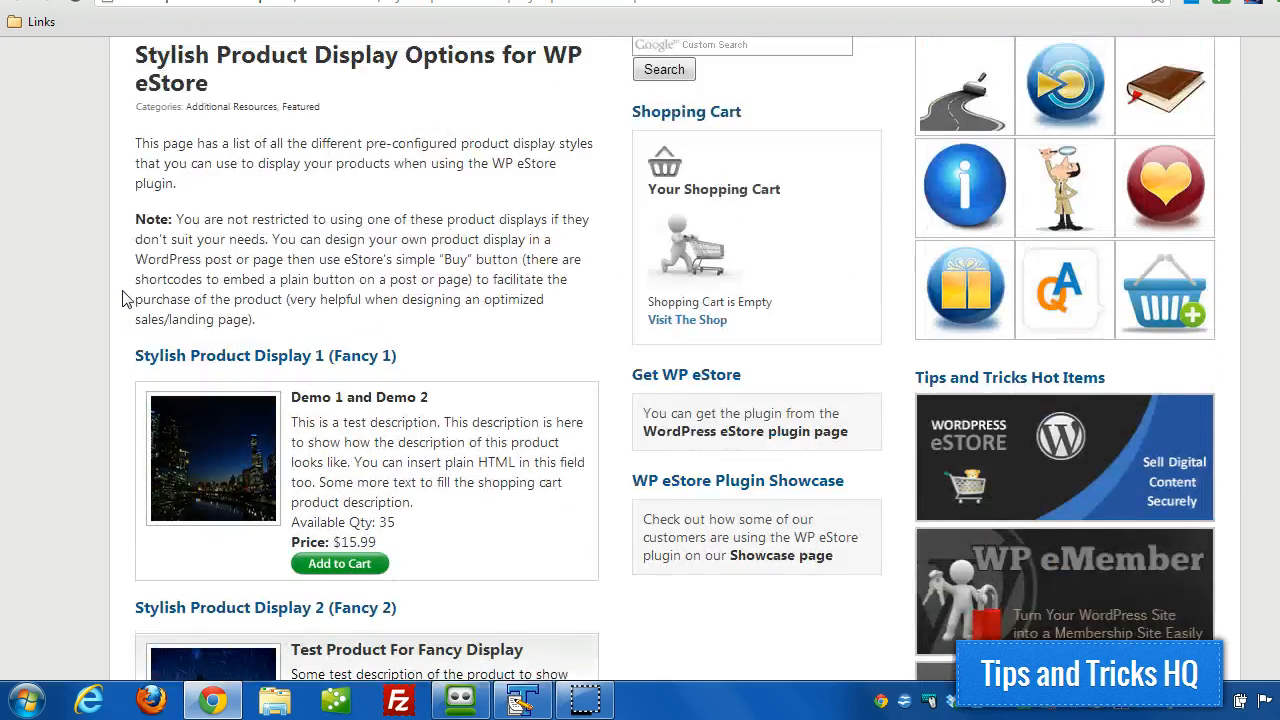
{"action": "scroll", "scroll_direction": "up", "scroll_amount": 3}
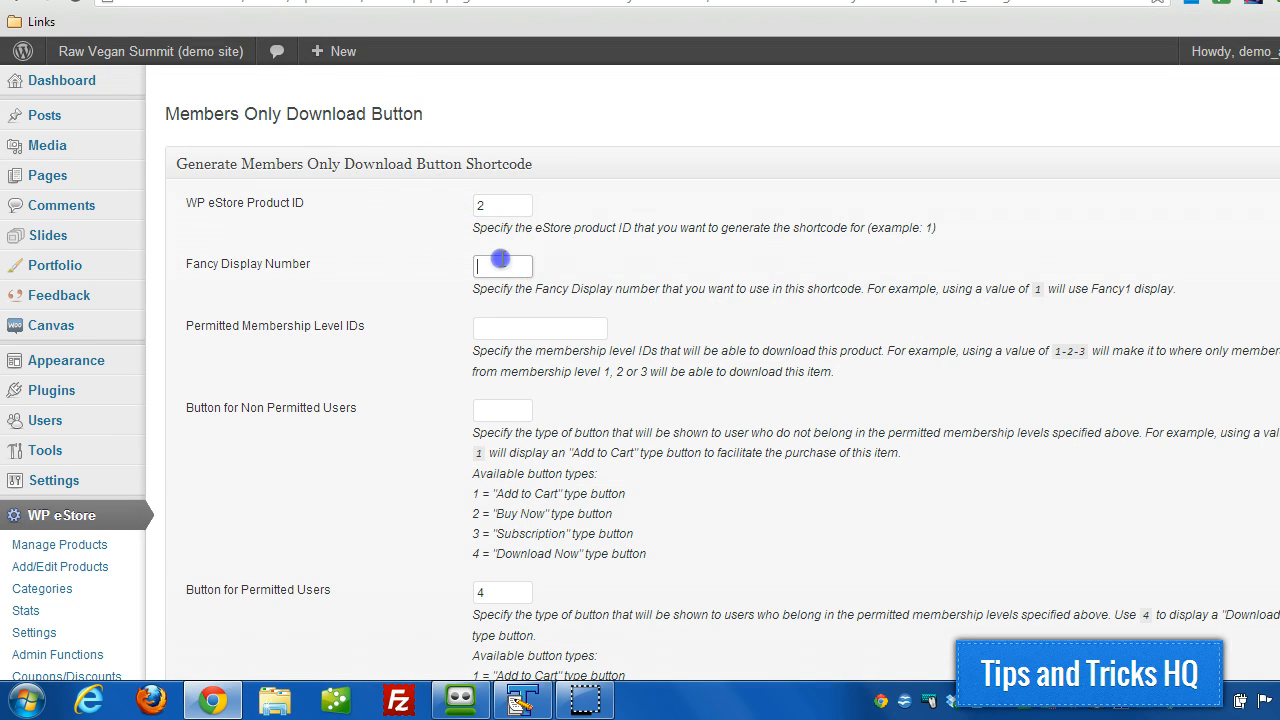
- Enter Fancy display style 6 and membership level IDs 1-2, then check the eMember levels list
{"action": "type", "text": "6"}
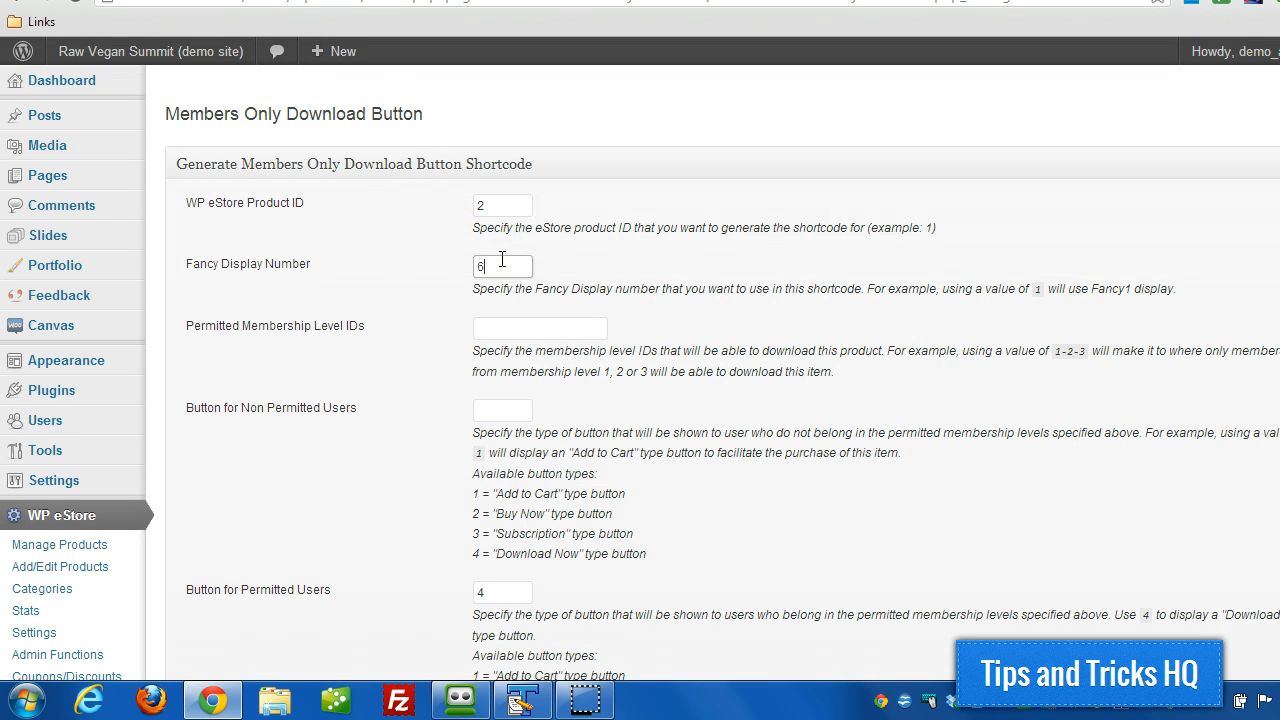
{"action": "mouse_move", "coordinate": [297, 330]}
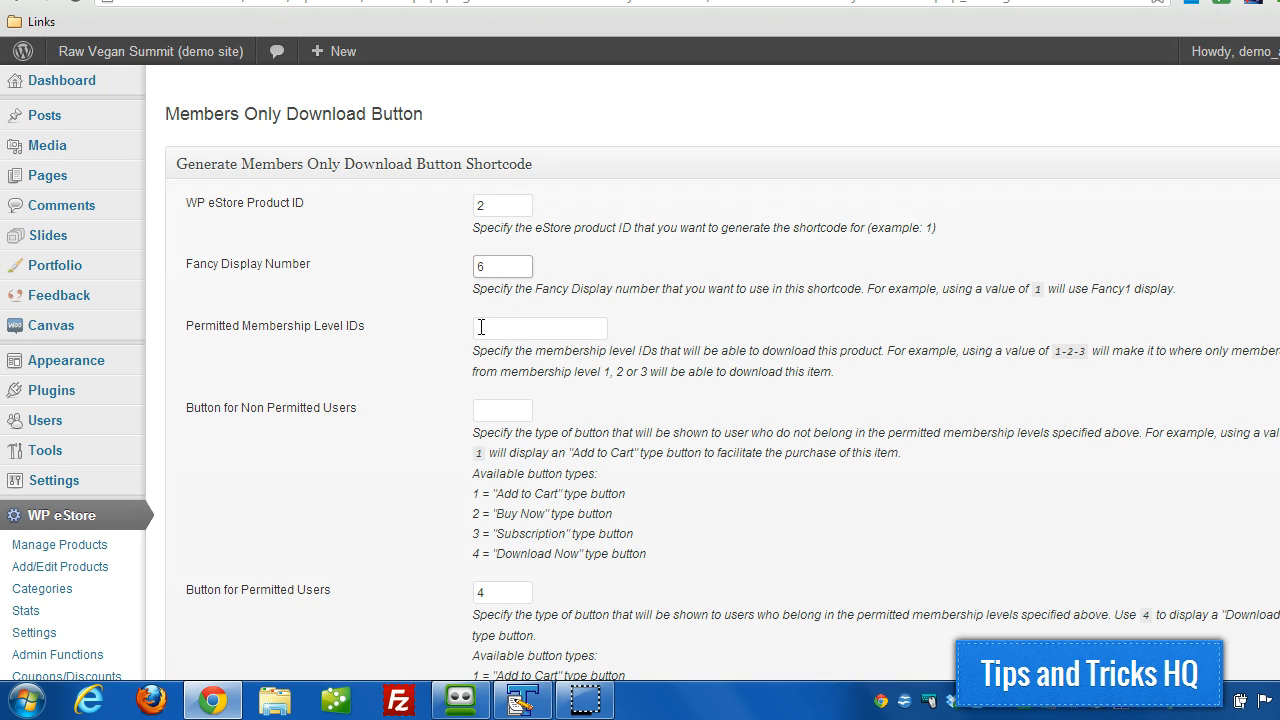
{"action": "type", "text": "1"}
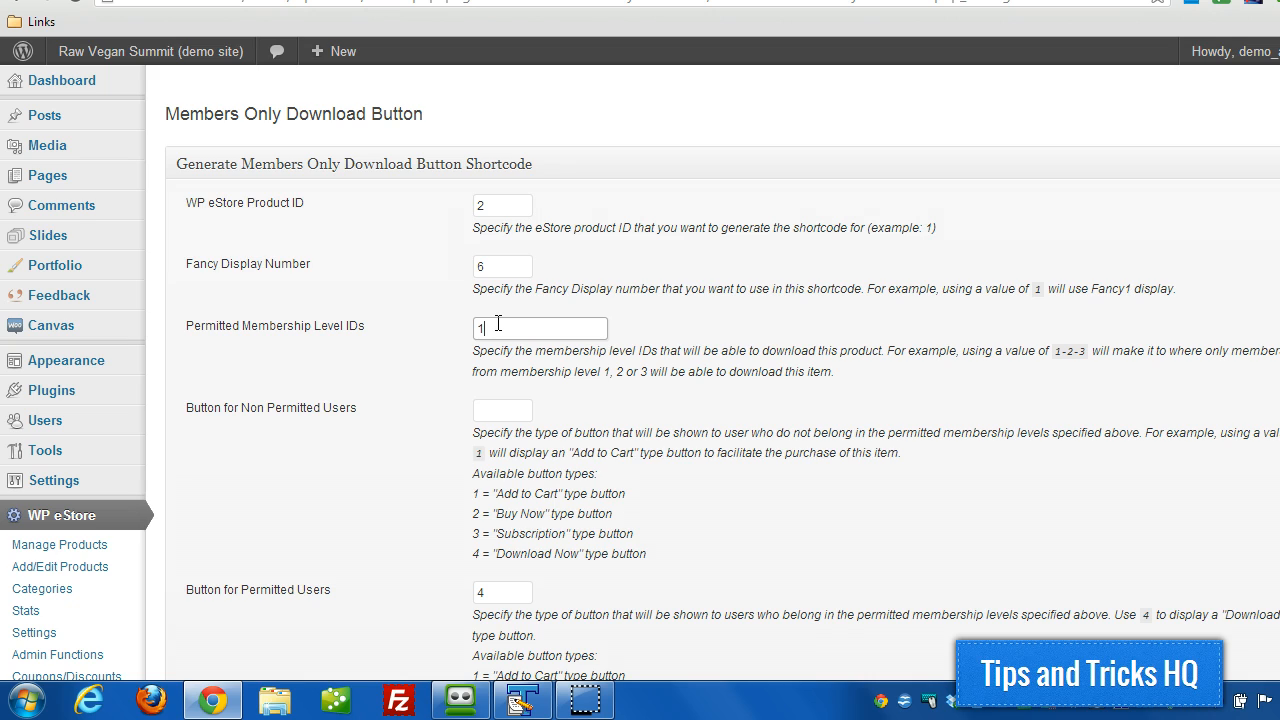
{"action": "type", "text": "-2"}
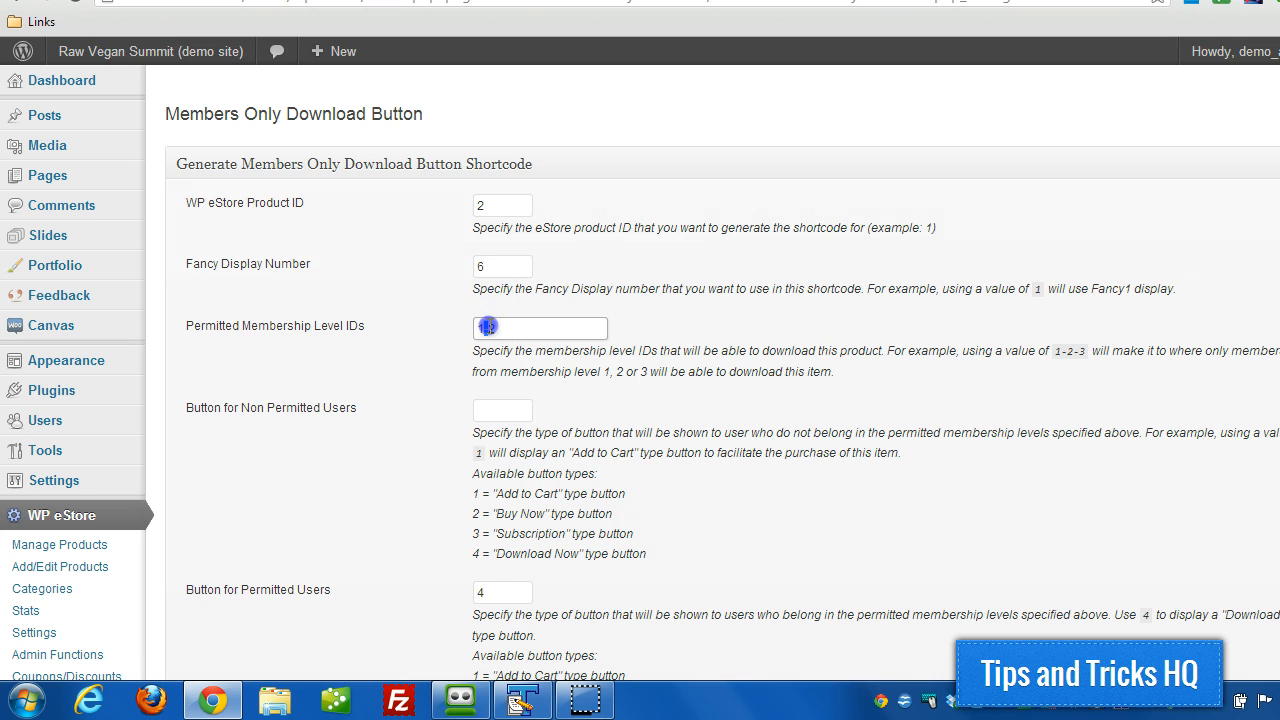
{"action": "type", "text": "1"}
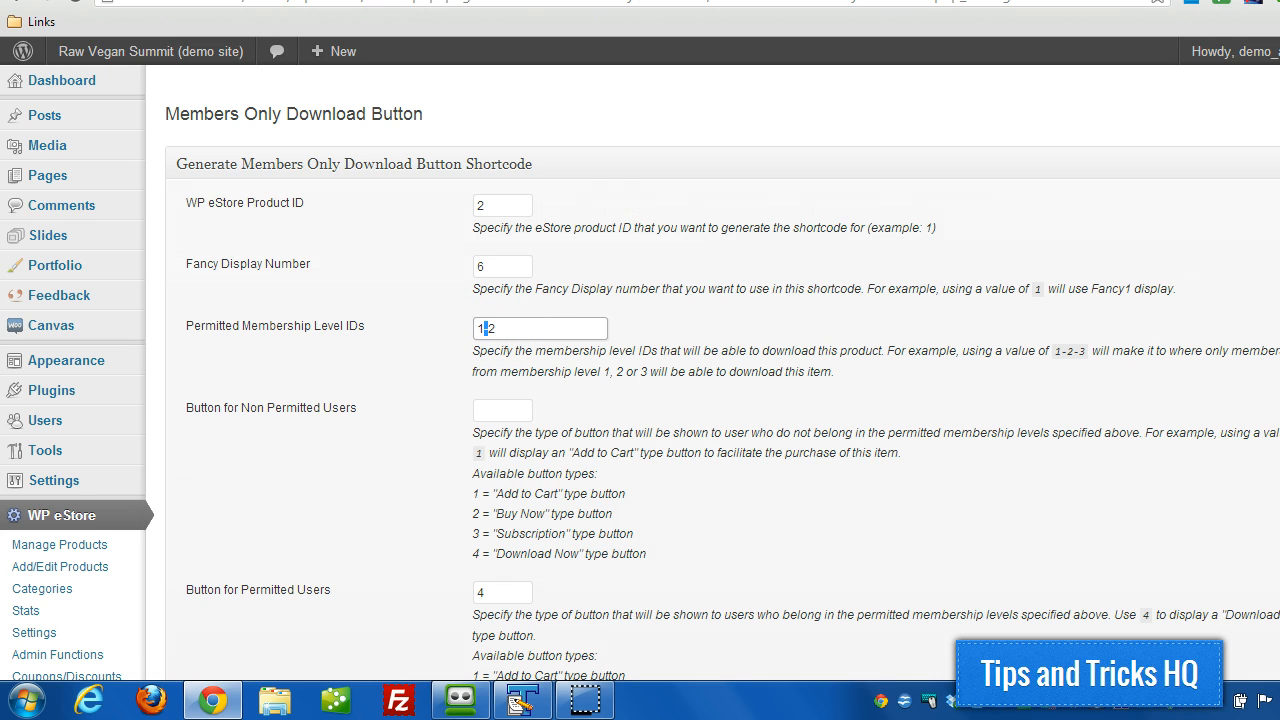
{"action": "left_click", "coordinate": [72, 511]}
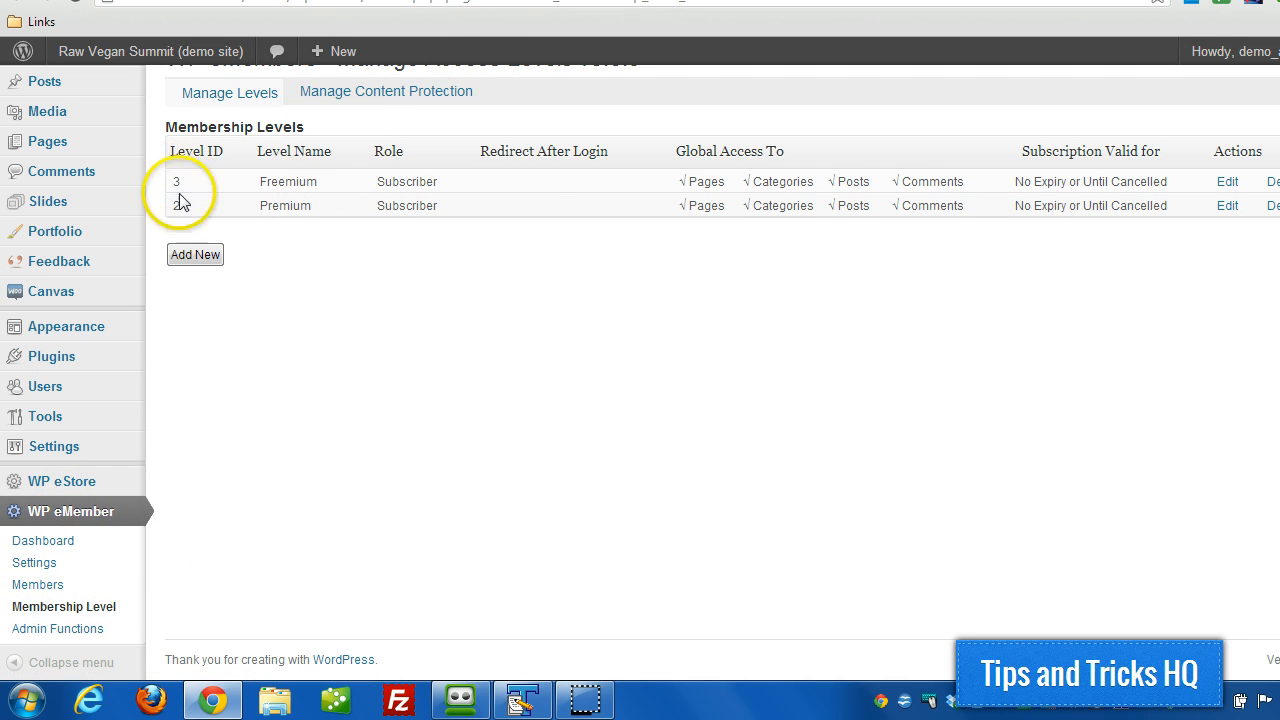
{"action": "mouse_move", "coordinate": [262, 205]}
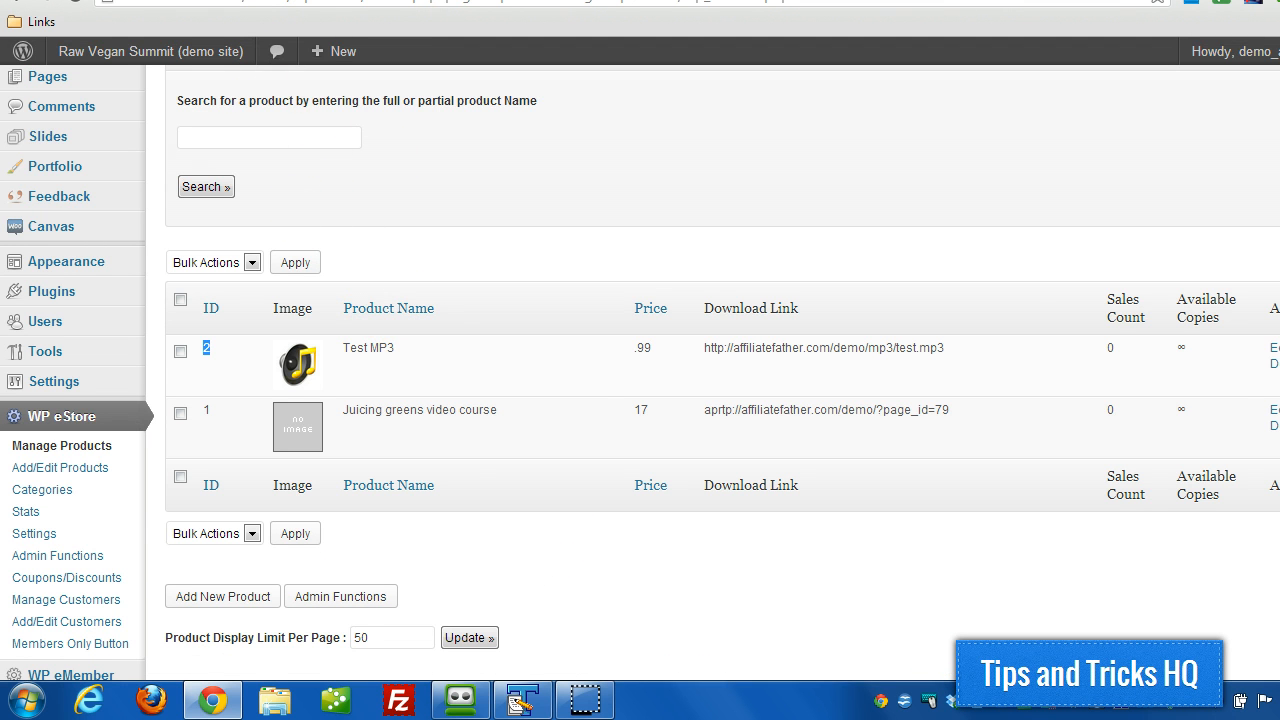
{"action": "left_click", "coordinate": [70, 643]}
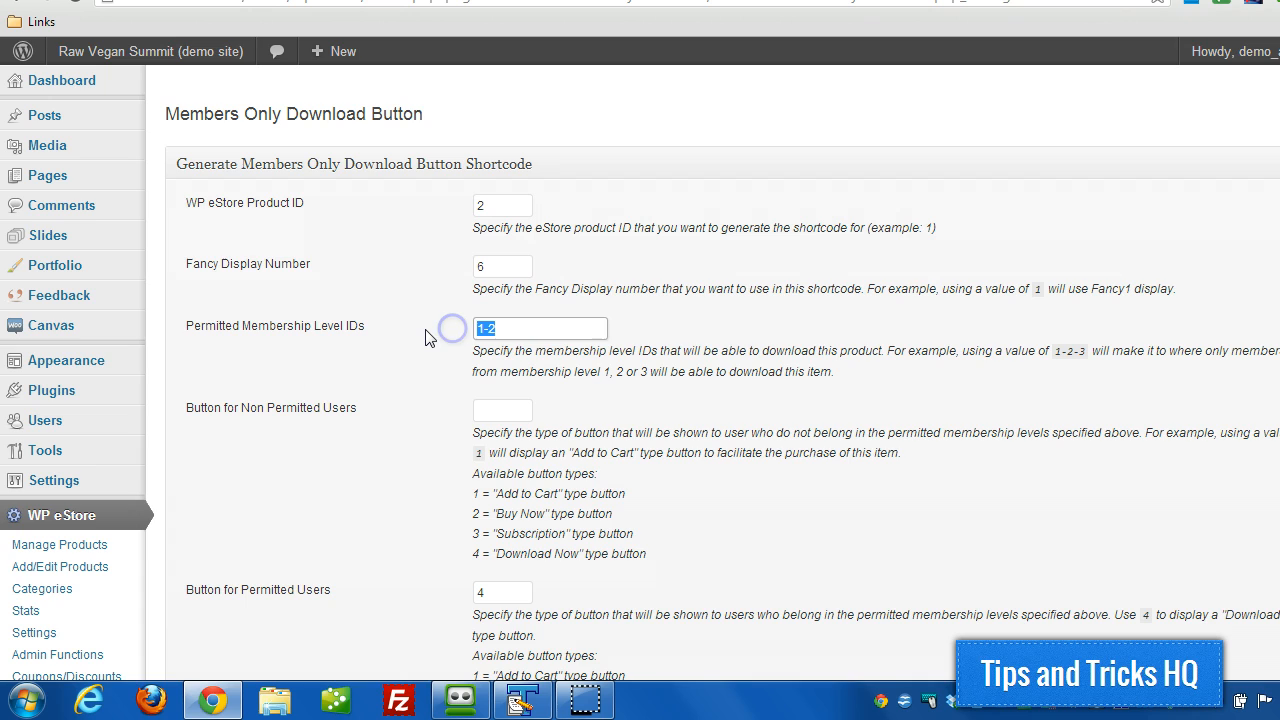
- Change the permitted membership level to 2 and the non-permitted users' button type to 1
{"action": "type", "text": "2"}
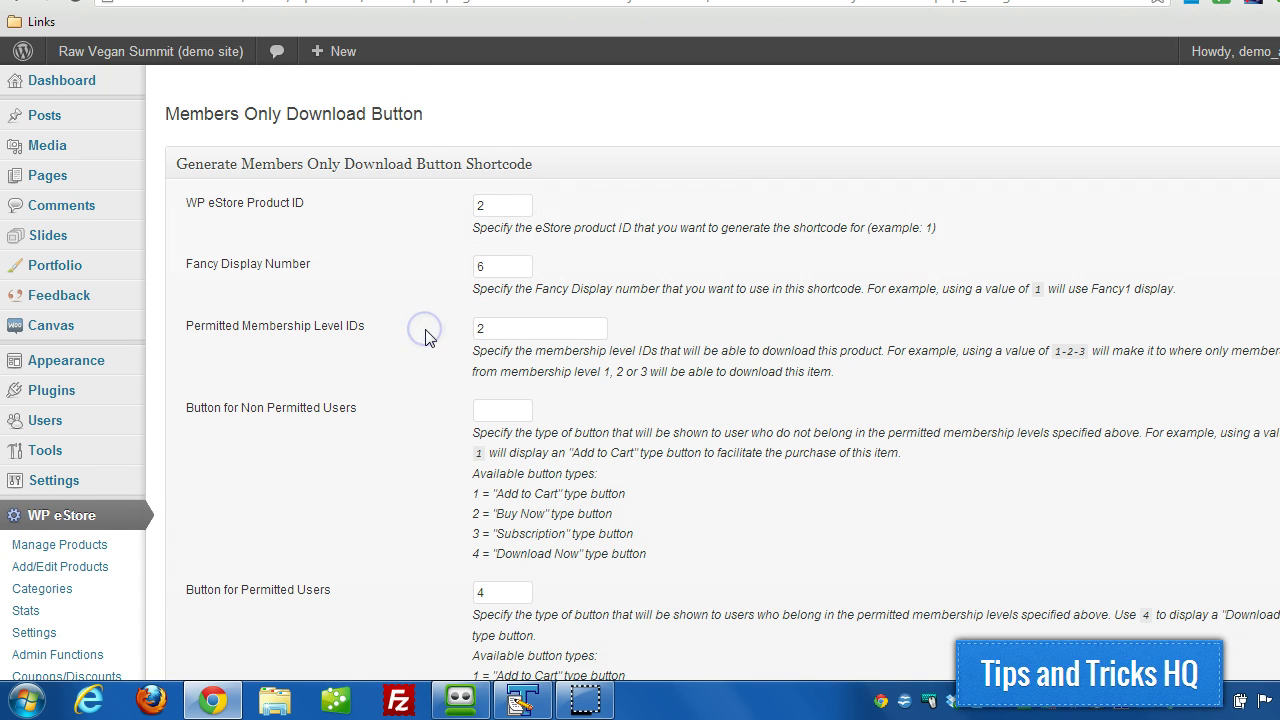
{"action": "scroll", "scroll_direction": "down", "scroll_amount": 3}
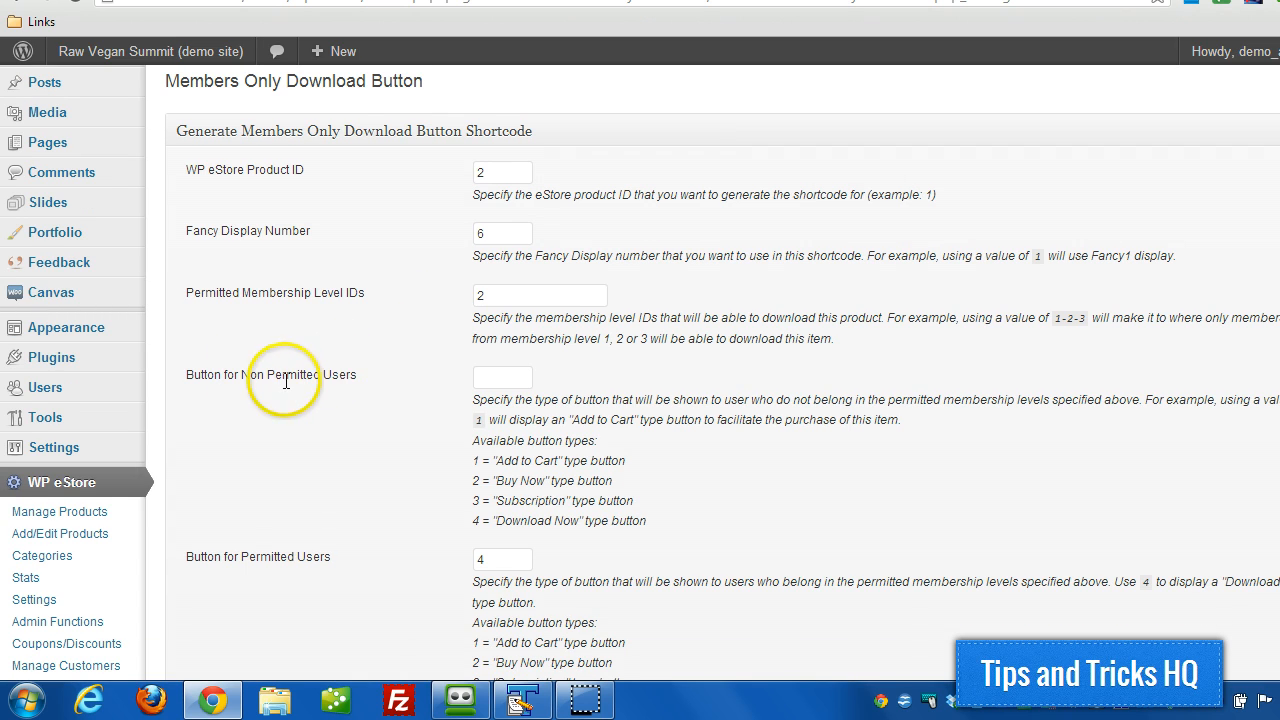
{"action": "mouse_move", "coordinate": [520, 460]}
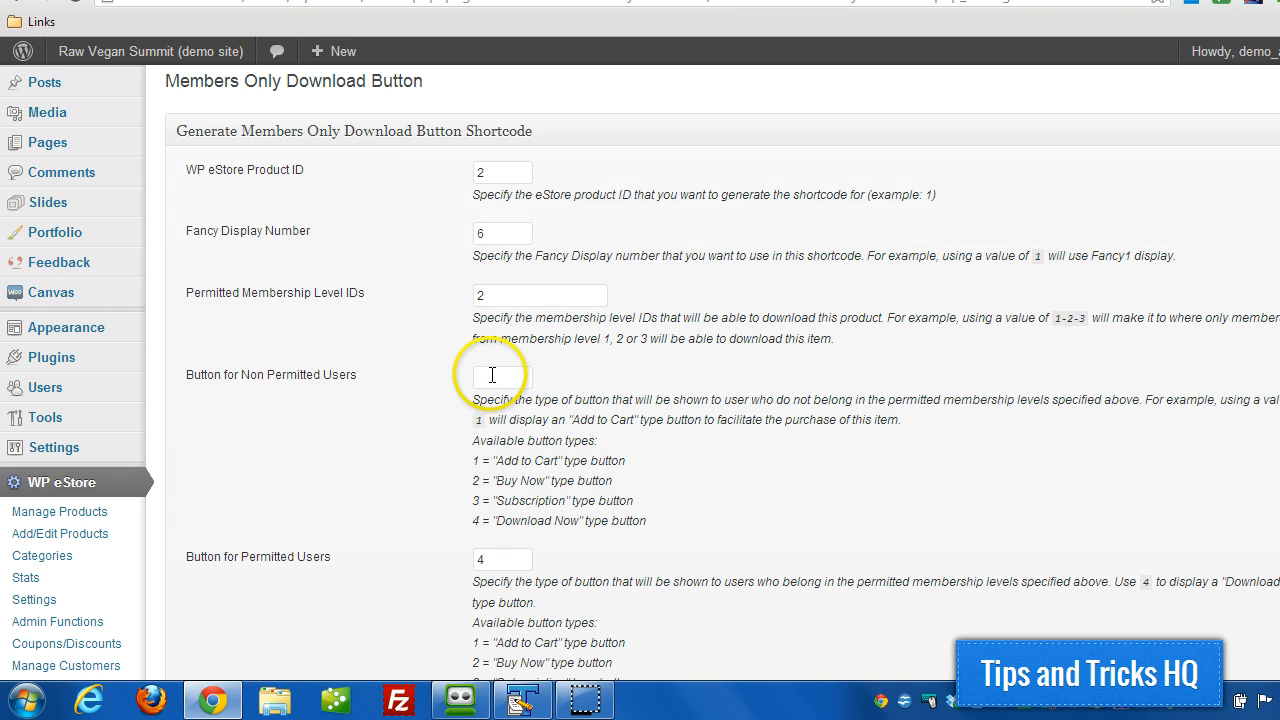
{"action": "type", "text": "1"}
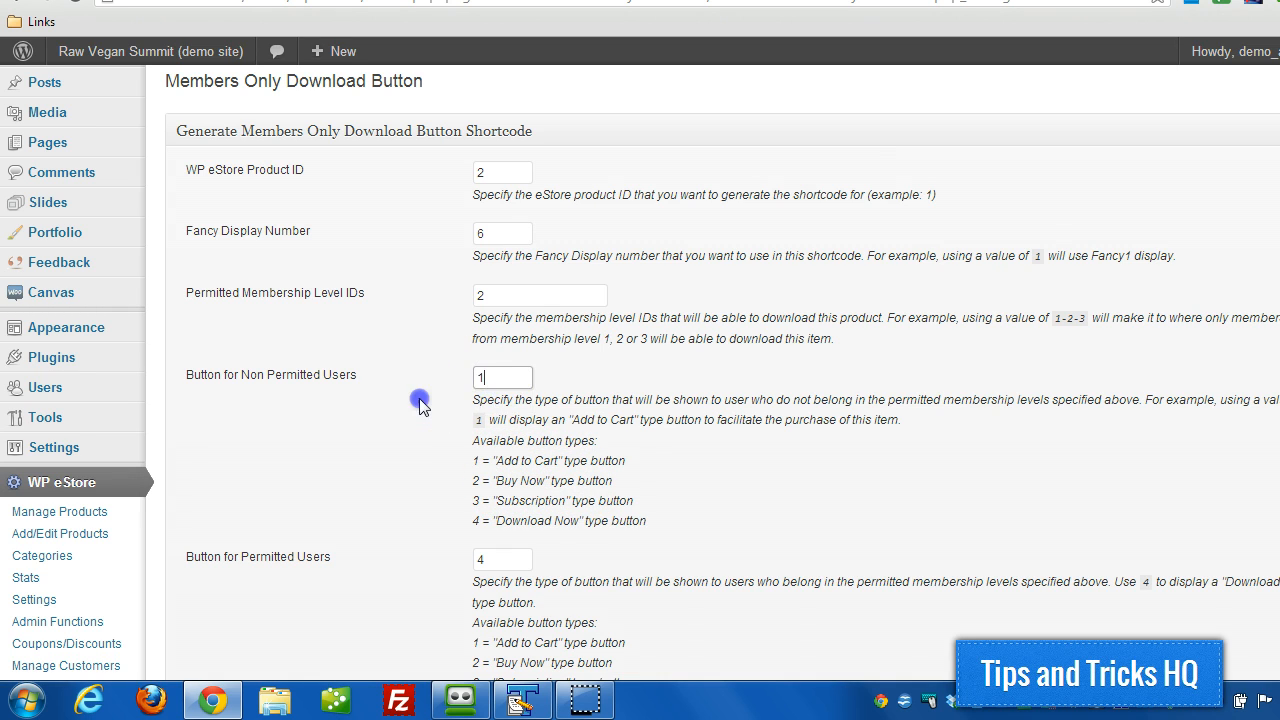
{"action": "scroll", "scroll_direction": "down", "scroll_amount": 3}
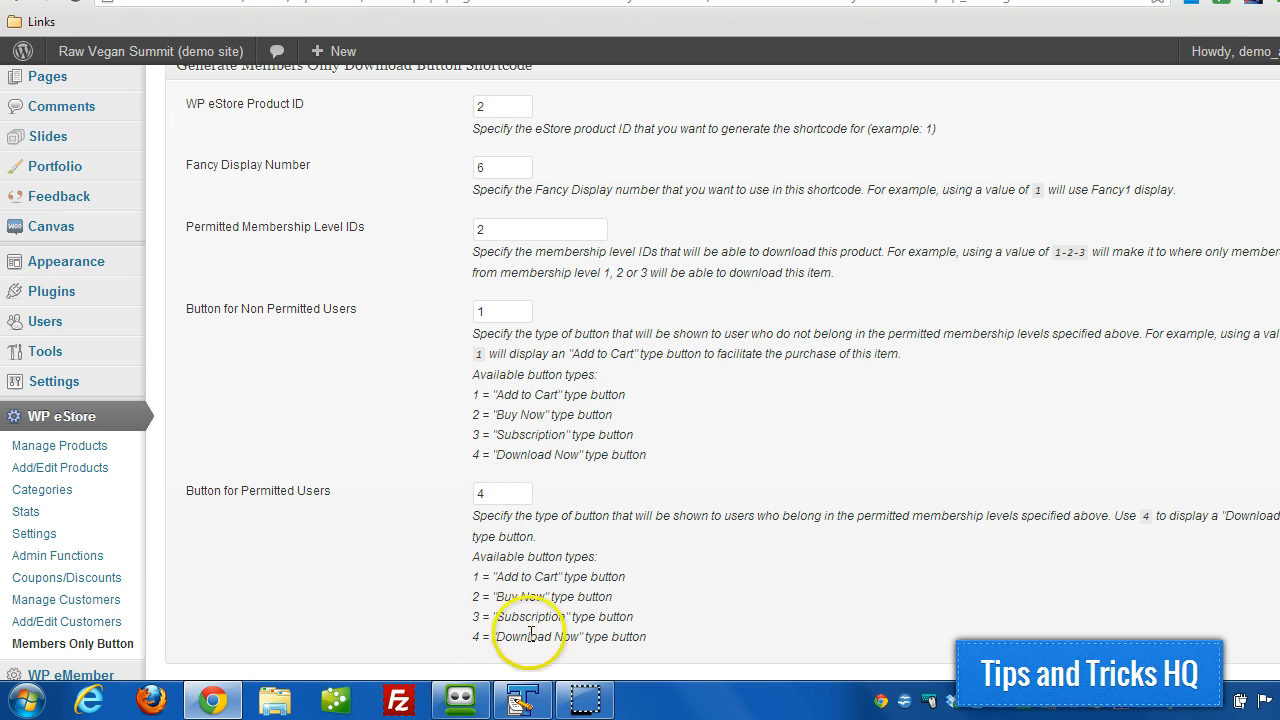
{"action": "mouse_move", "coordinate": [218, 505]}
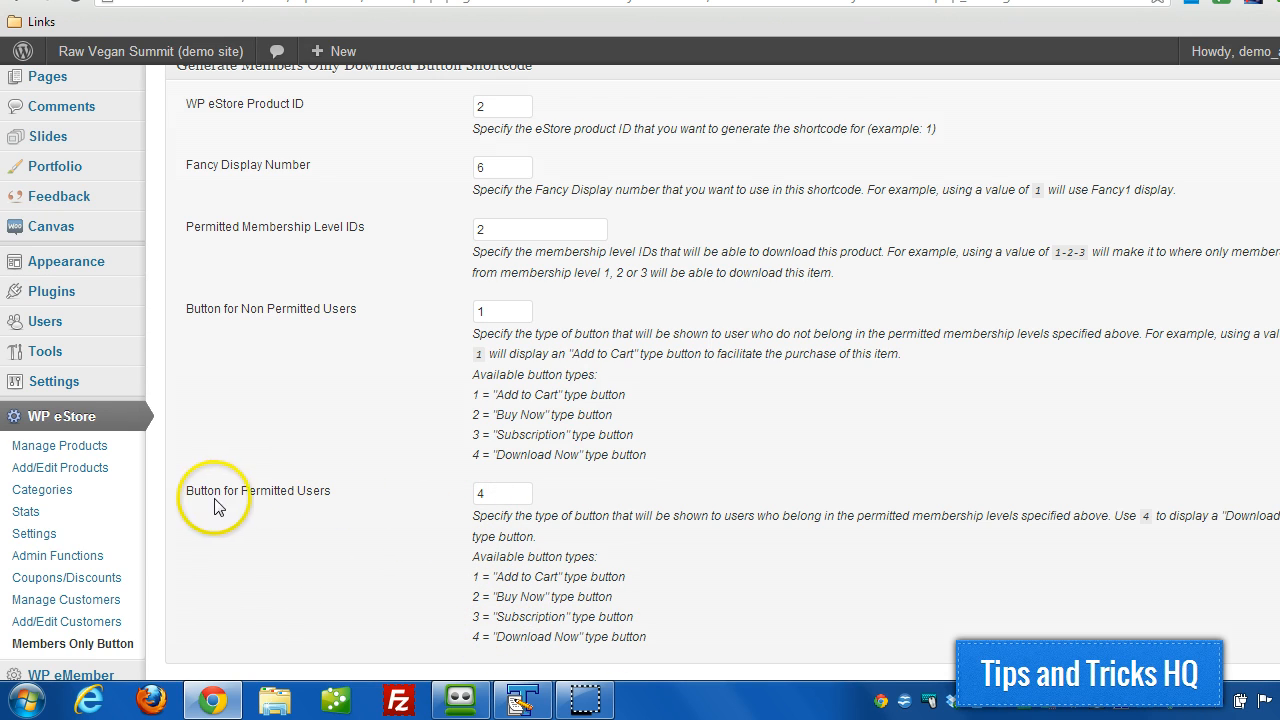
{"action": "scroll", "scroll_direction": "down", "scroll_amount": 3}
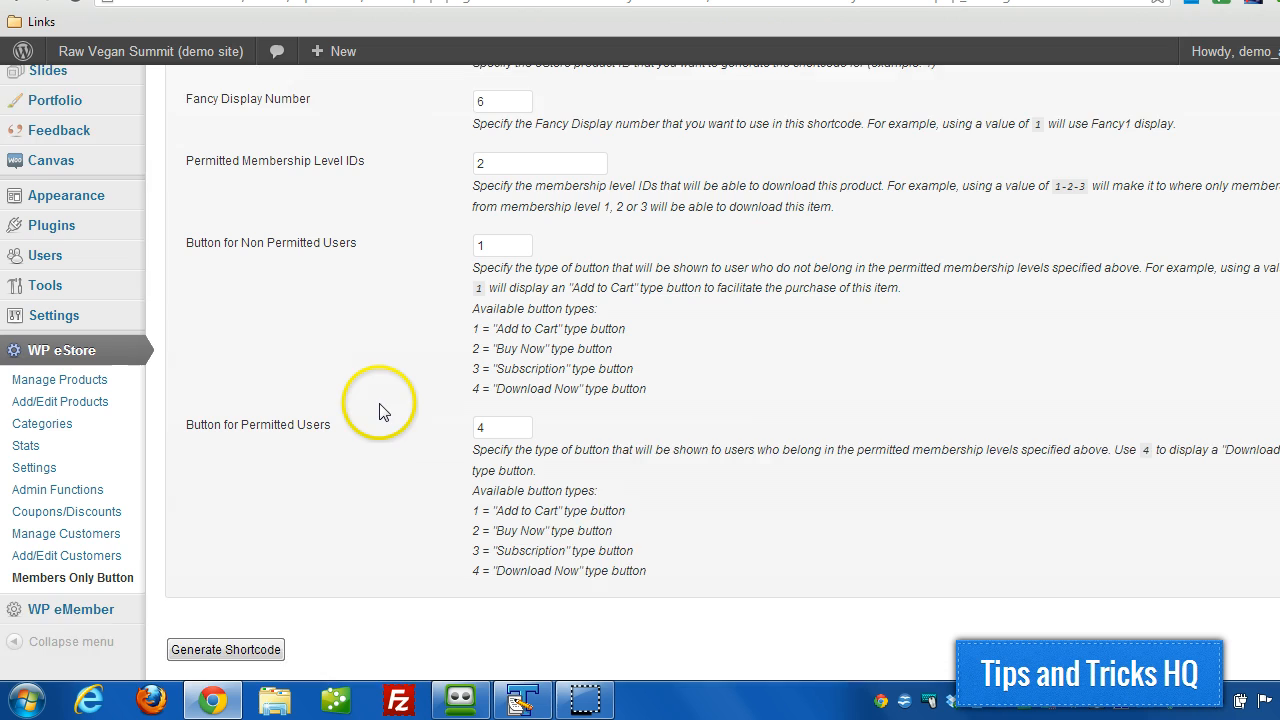
{"action": "left_click", "coordinate": [225, 649]}
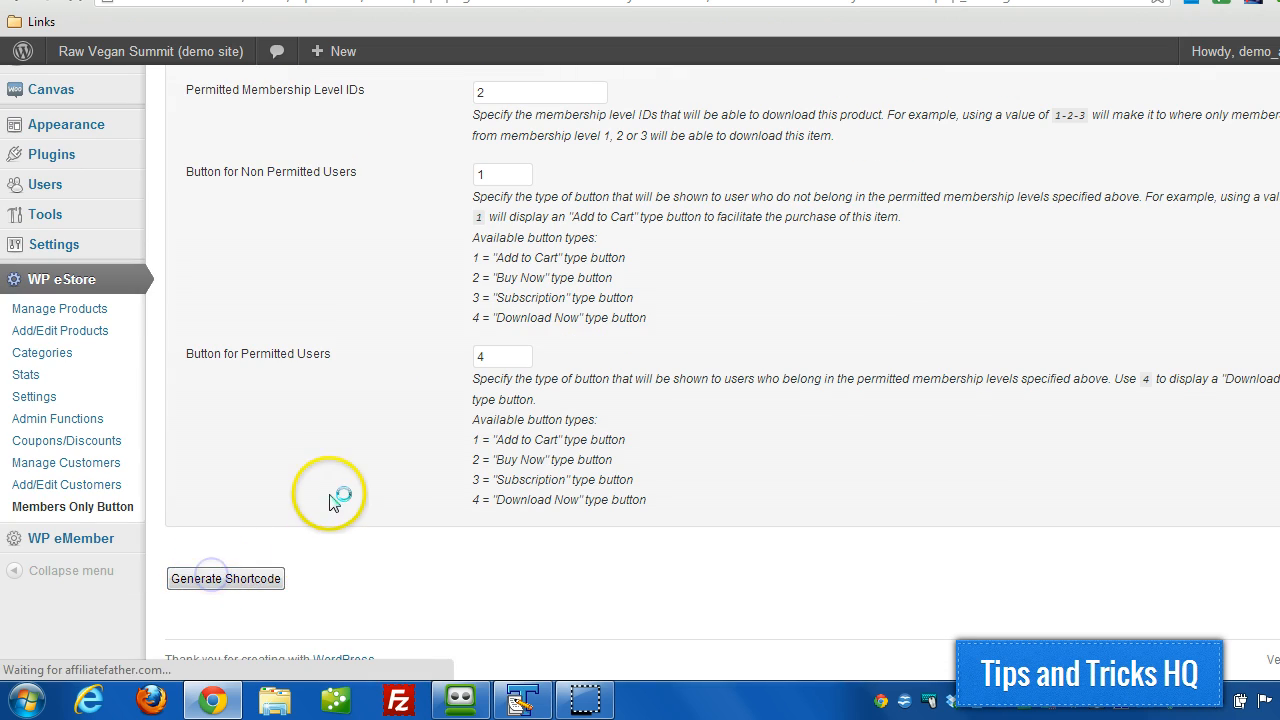
- Generate and select the shortcode [wp_eStore_fancy_display id="2" style="6" restriction="2|4|1"]
{"action": "left_click", "coordinate": [225, 578]}
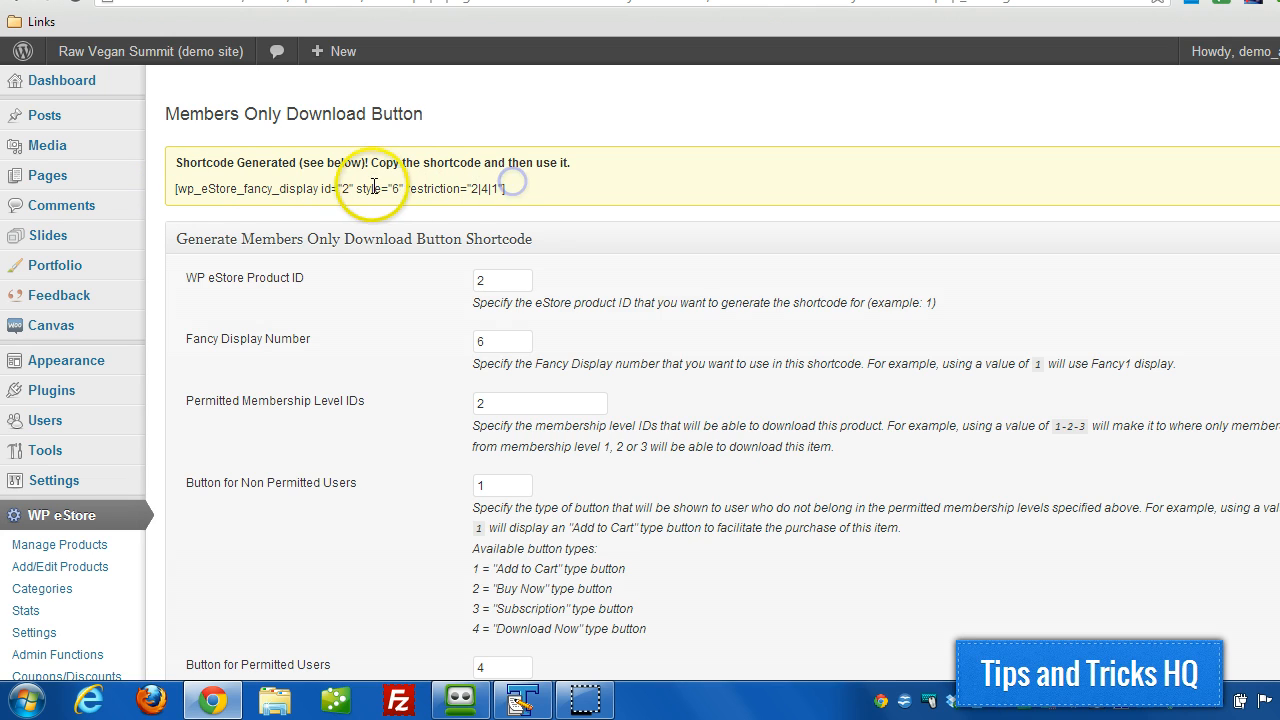
{"action": "double_click", "coordinate": [371, 188]}
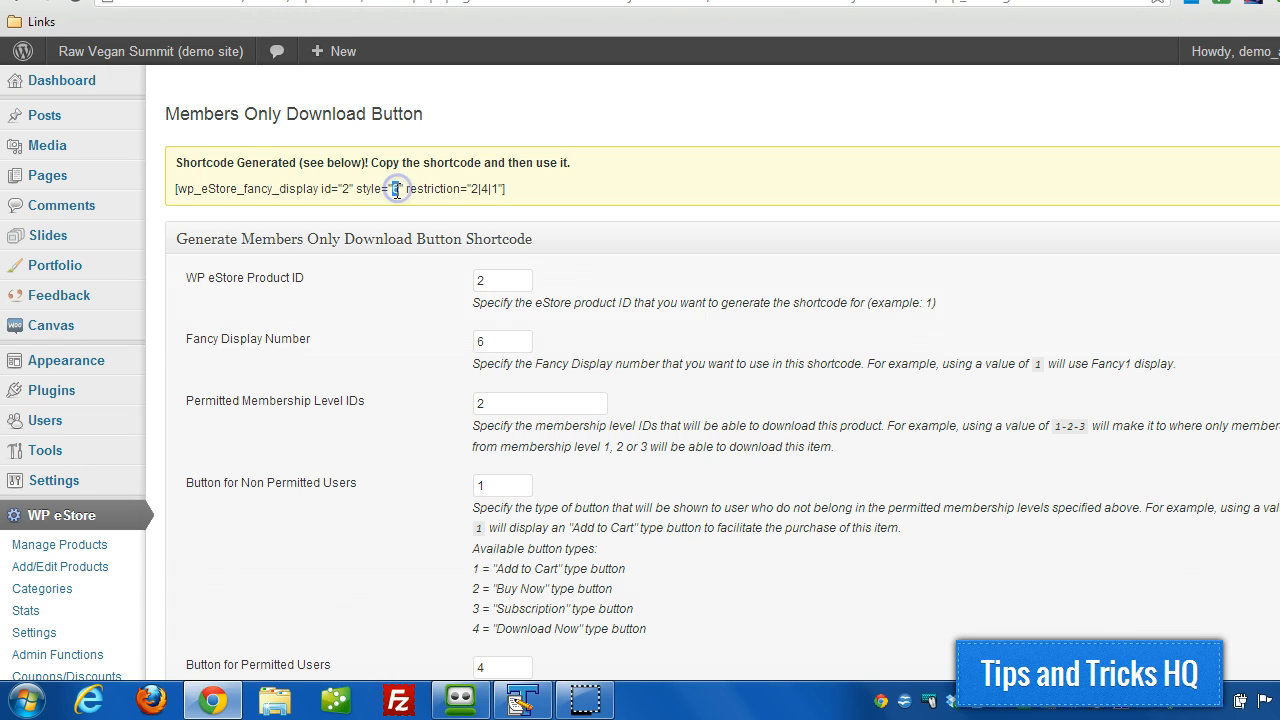
{"action": "mouse_move", "coordinate": [256, 190]}
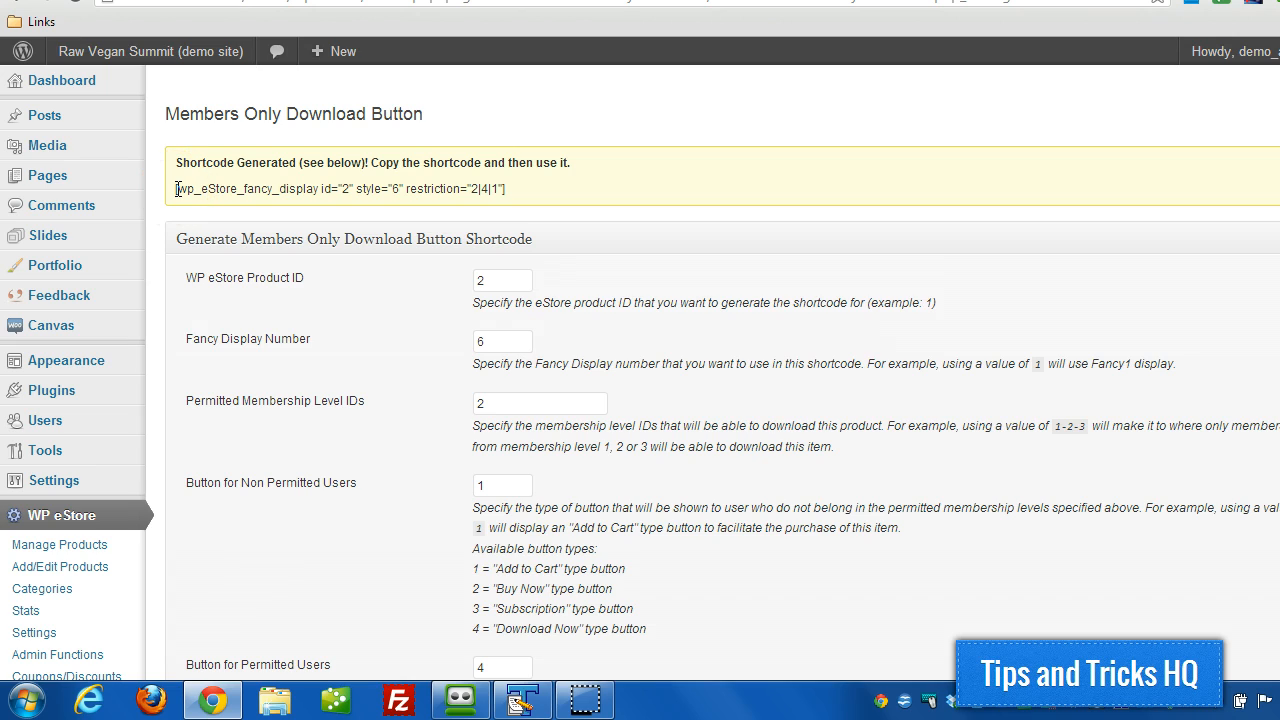
{"action": "mouse_move", "coordinate": [178, 196]}
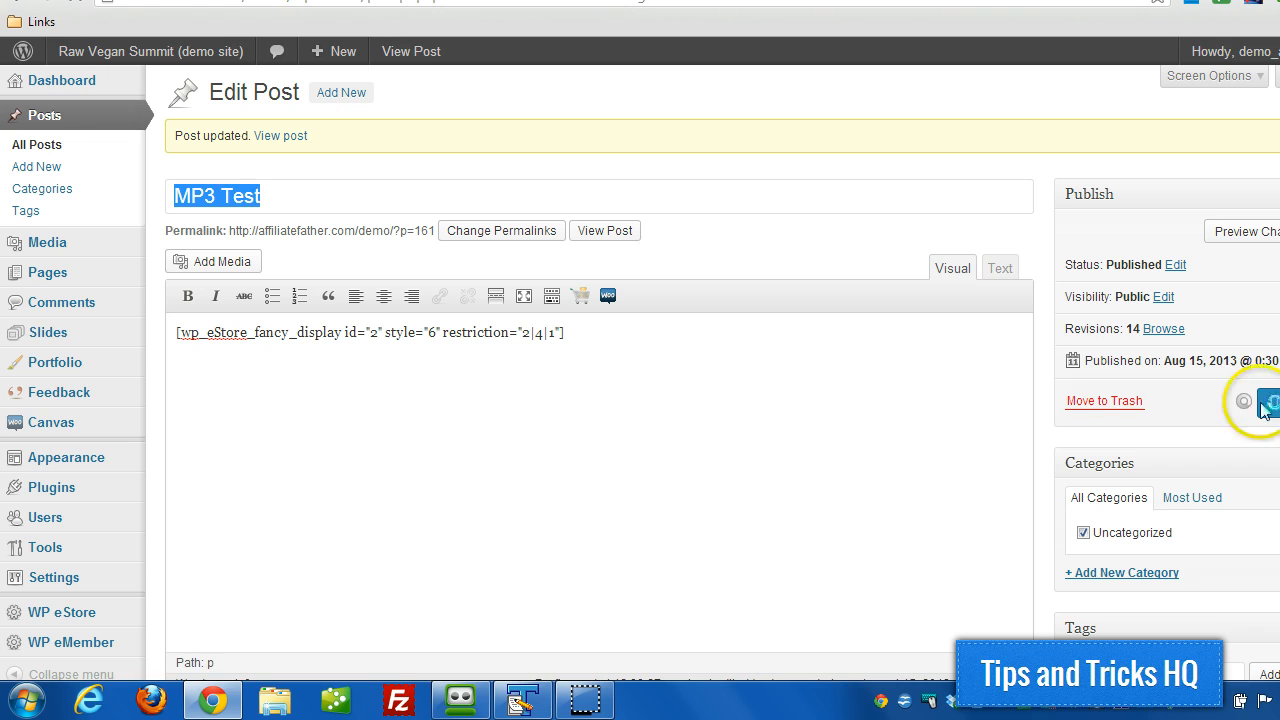
- Update the MP3 Test post and view its live page showing Test MP3 Add to Cart
{"action": "left_click", "coordinate": [1270, 407]}
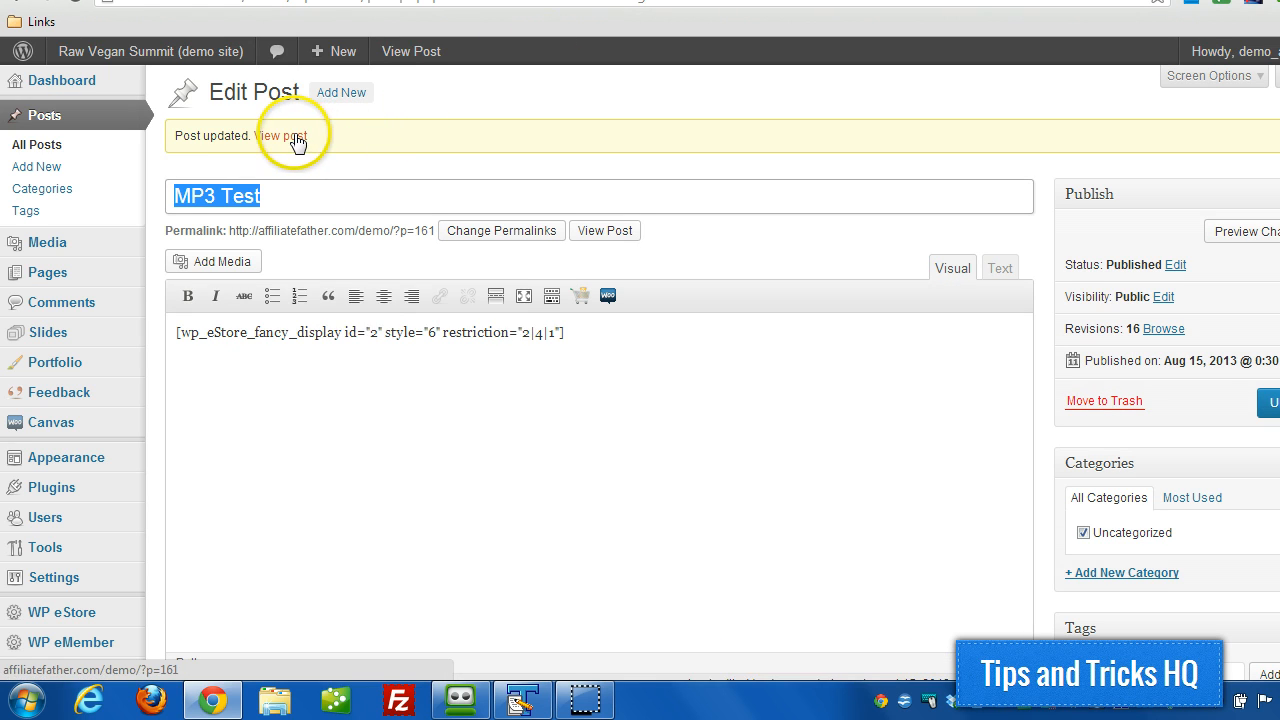
{"action": "left_click", "coordinate": [281, 135]}
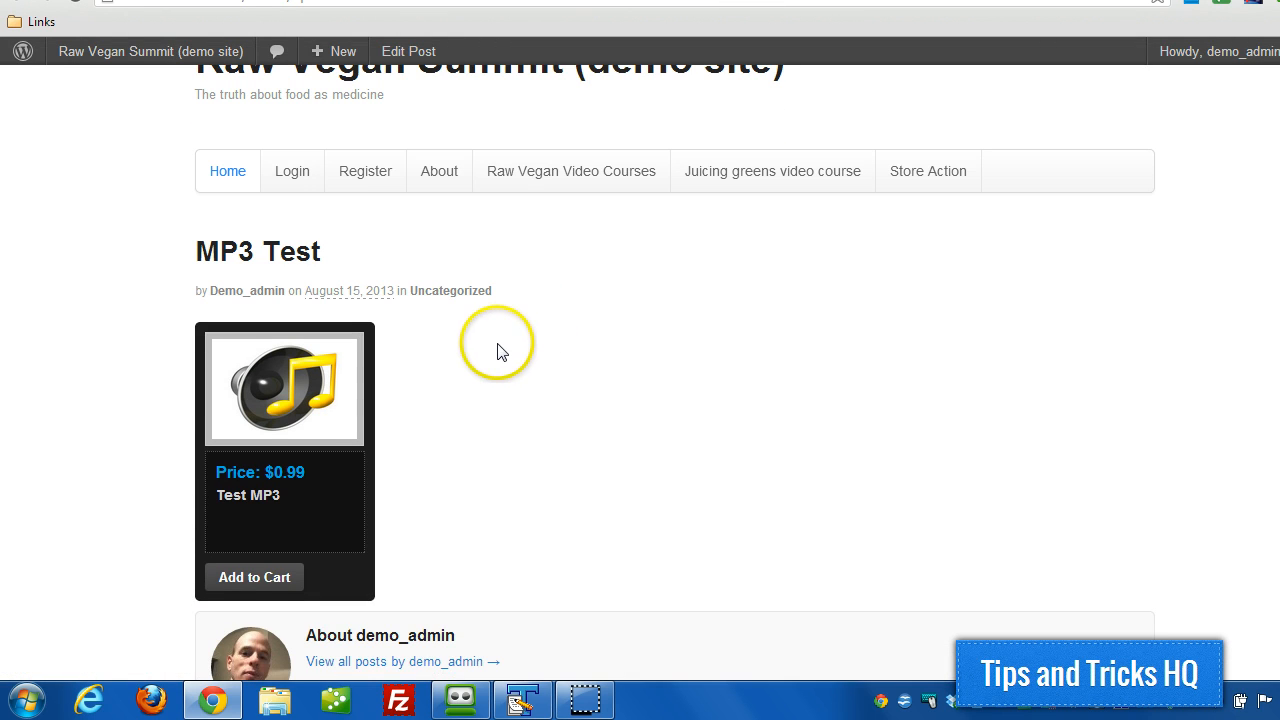
{"action": "mouse_move", "coordinate": [363, 458]}
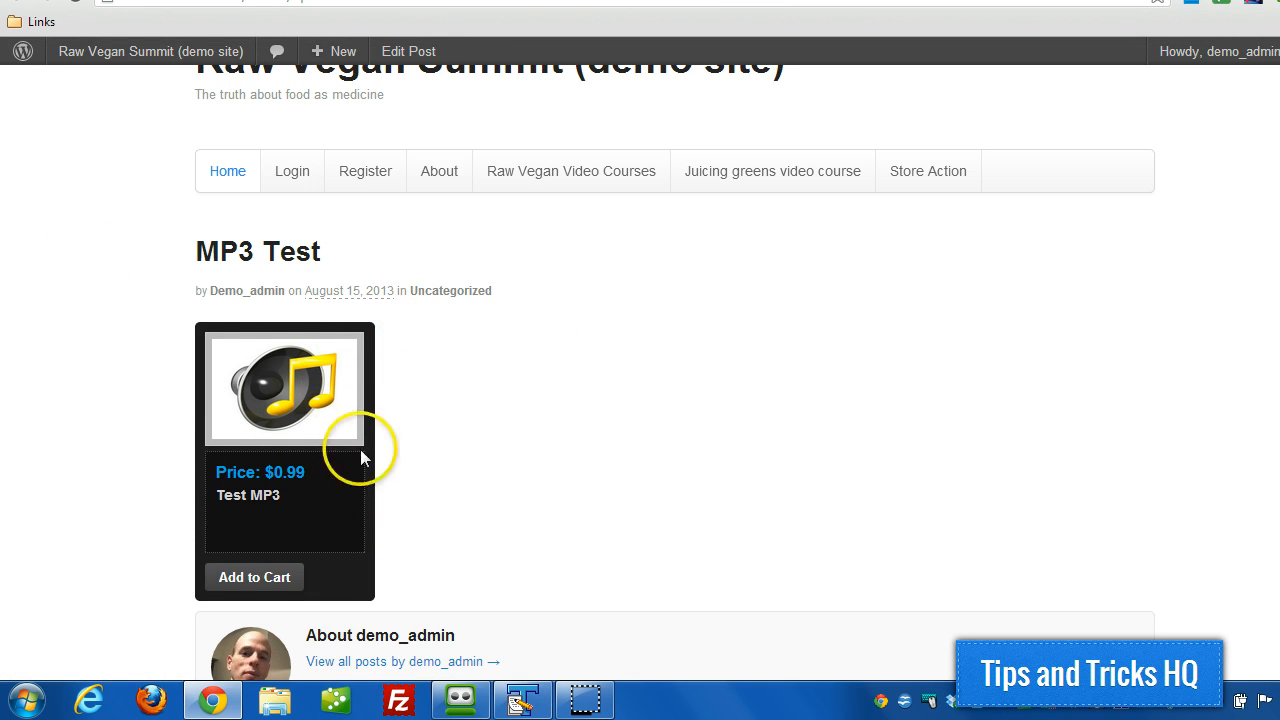
{"action": "mouse_move", "coordinate": [500, 335]}
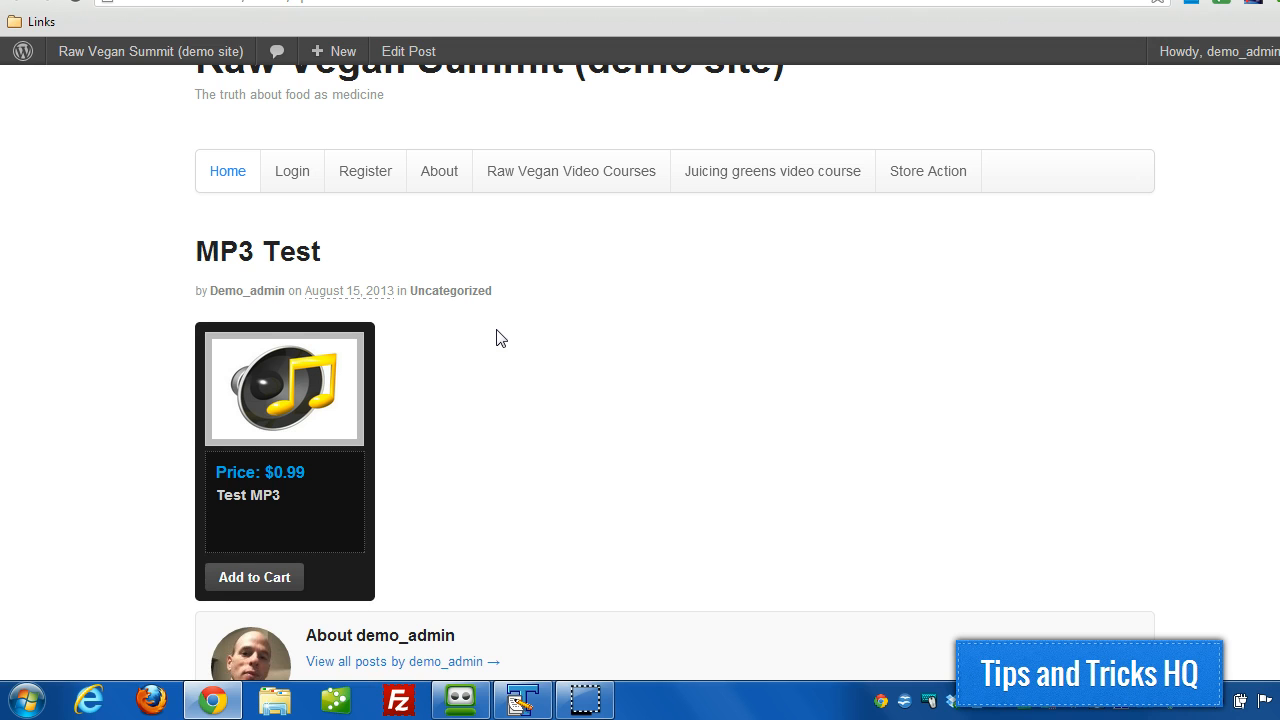
{"action": "mouse_move", "coordinate": [270, 518]}
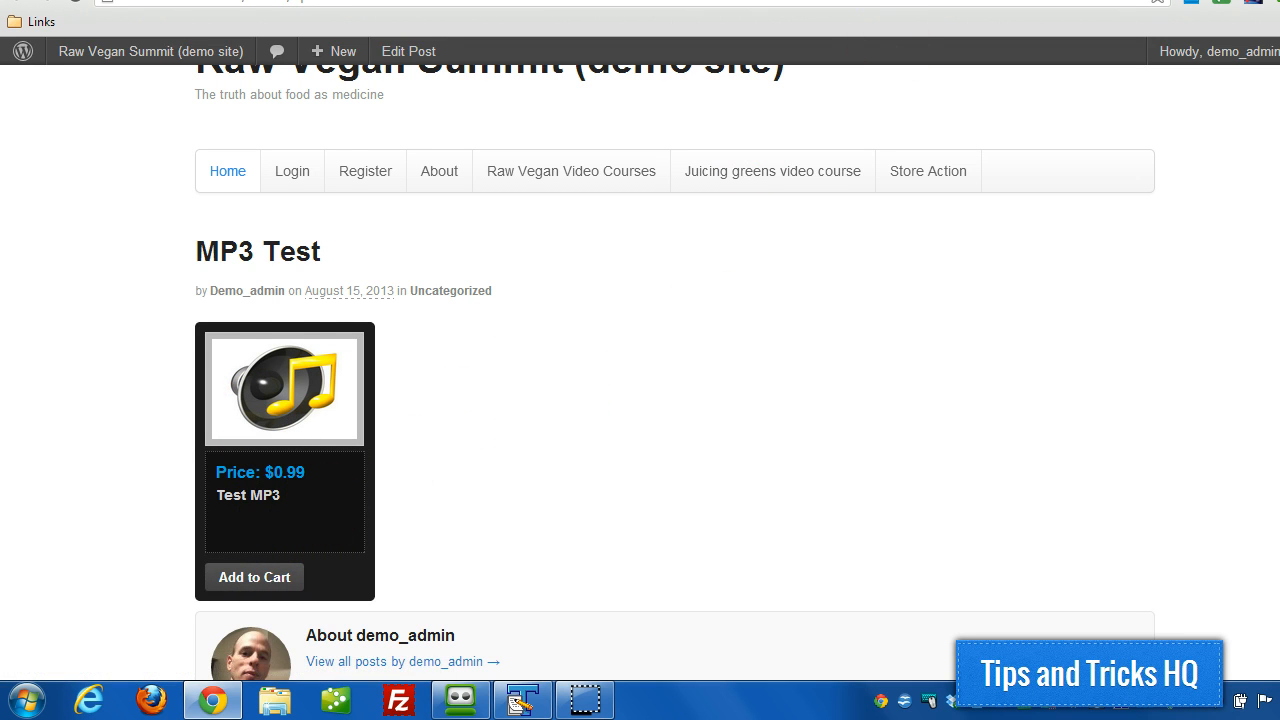
- Log in as a Premium member and return home to see Test MP3's Download button
{"action": "left_click", "coordinate": [292, 171]}
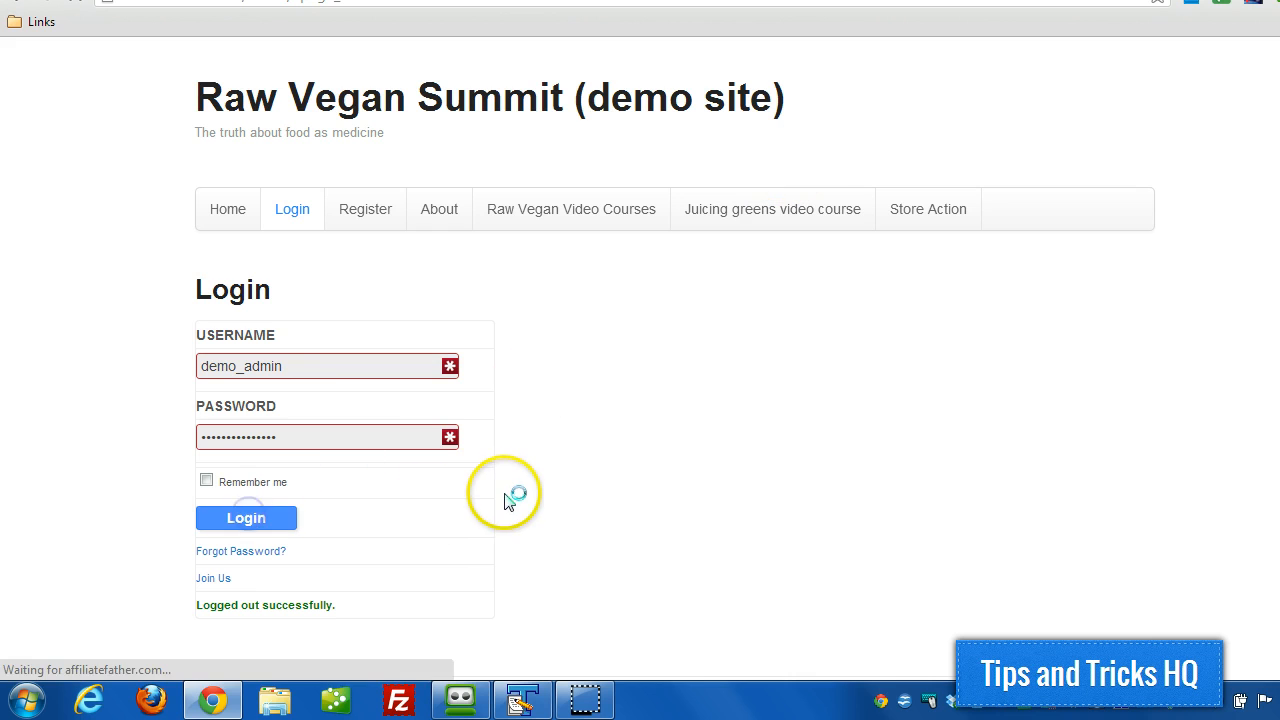
{"action": "left_click", "coordinate": [246, 518]}
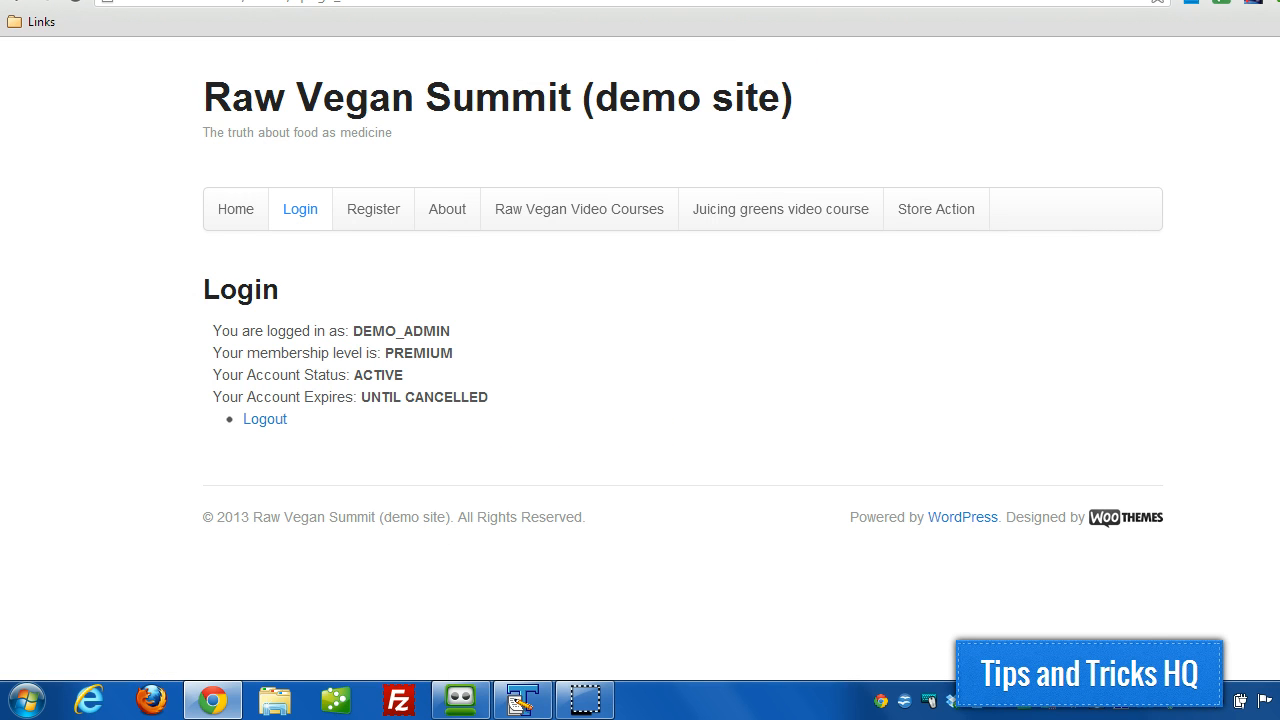
{"action": "left_click", "coordinate": [235, 209]}
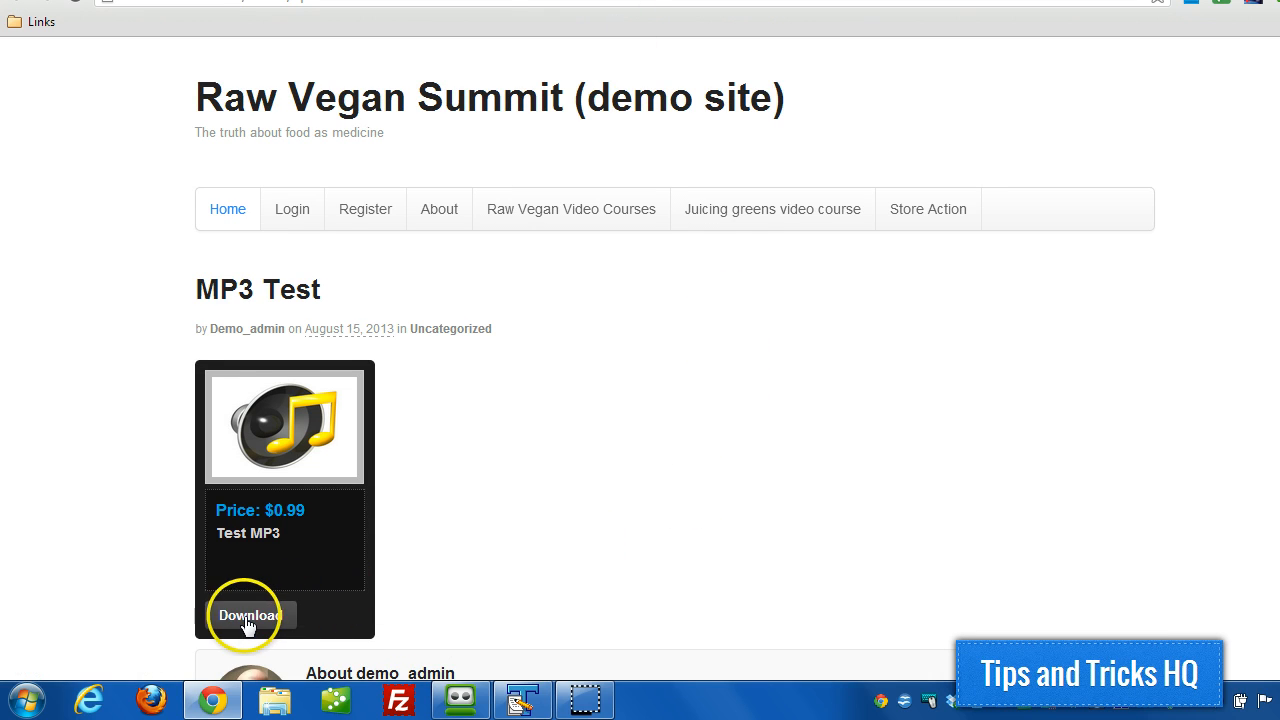
{"action": "mouse_move", "coordinate": [505, 635]}
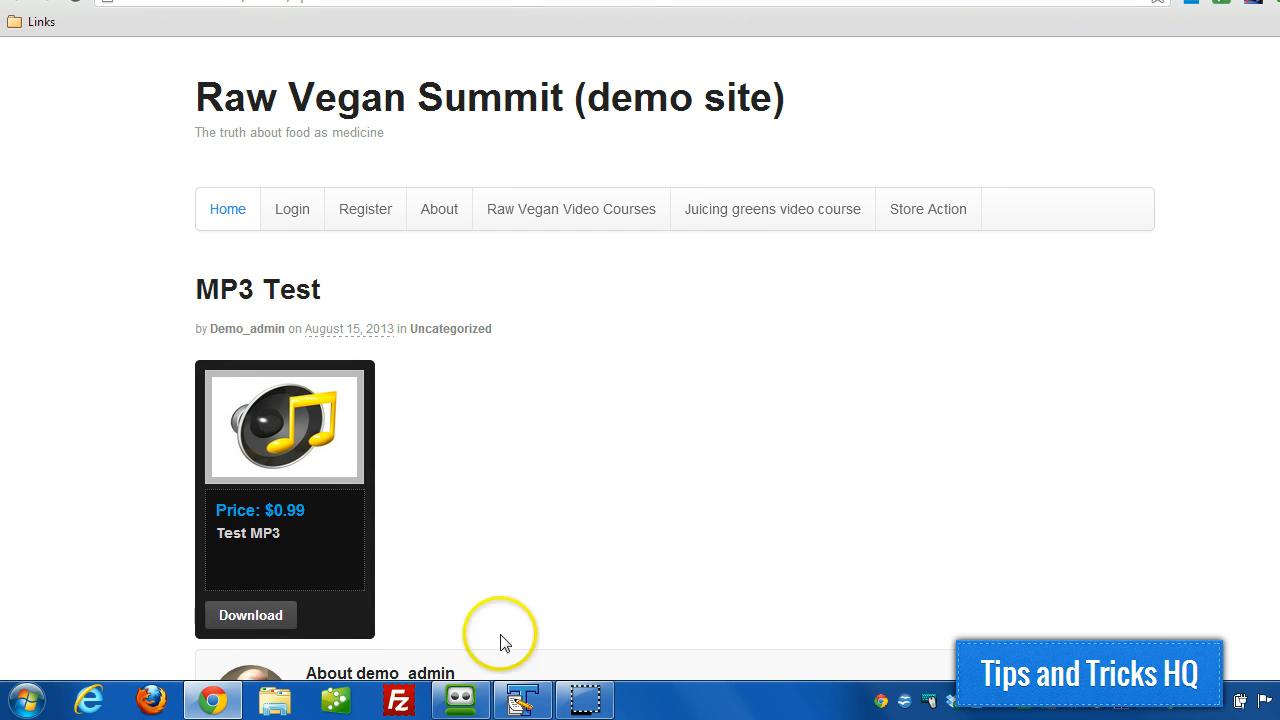
{"action": "mouse_move", "coordinate": [648, 442]}
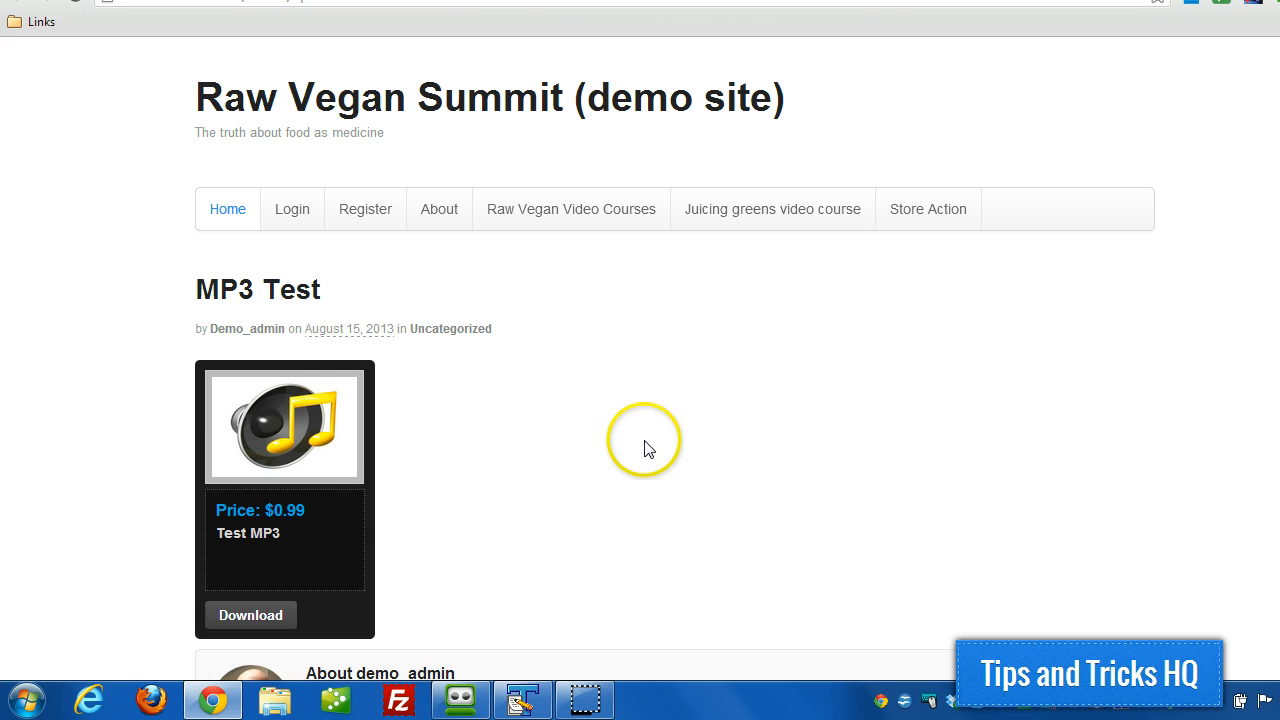
{"action": "mouse_move", "coordinate": [250, 615]}
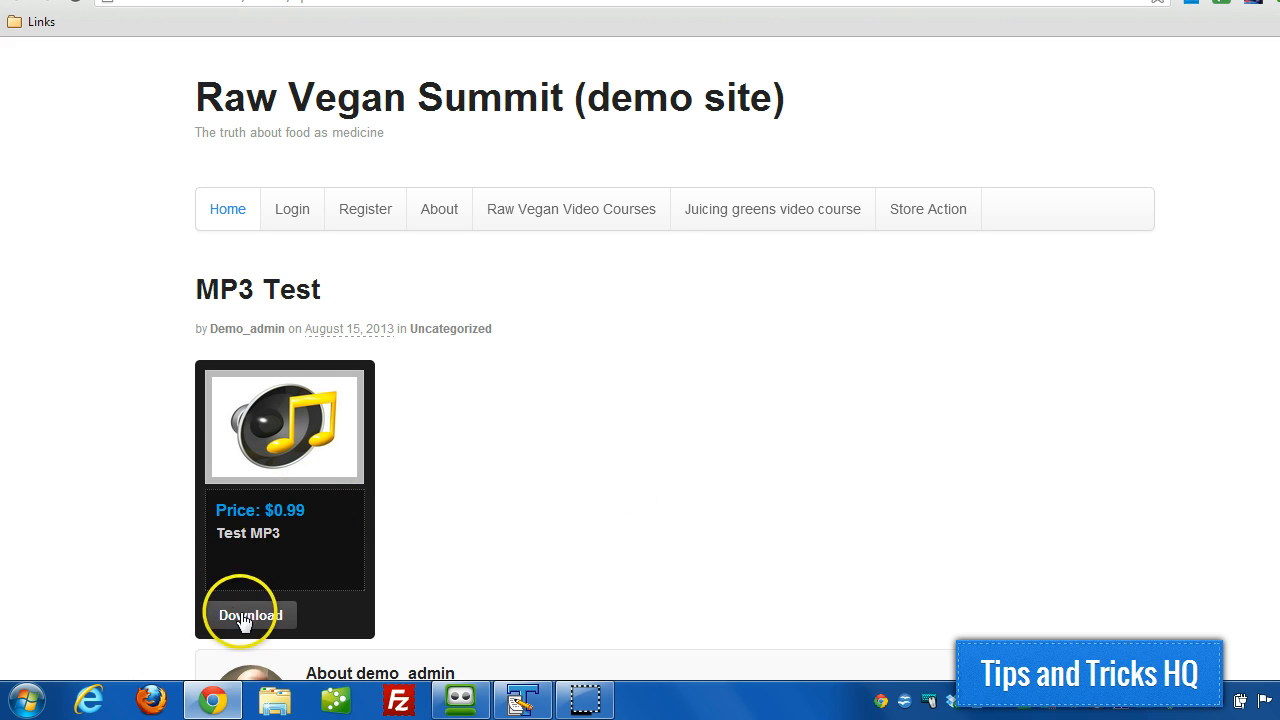
{"action": "mouse_move", "coordinate": [696, 78]}
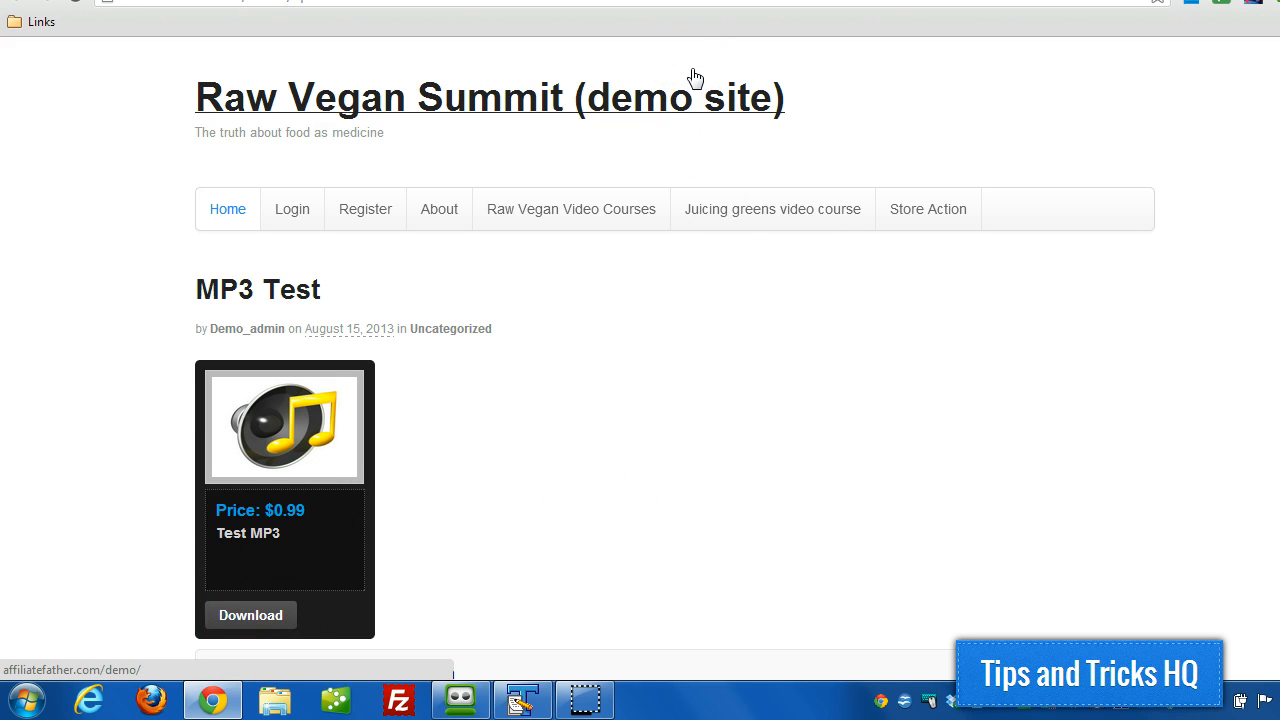